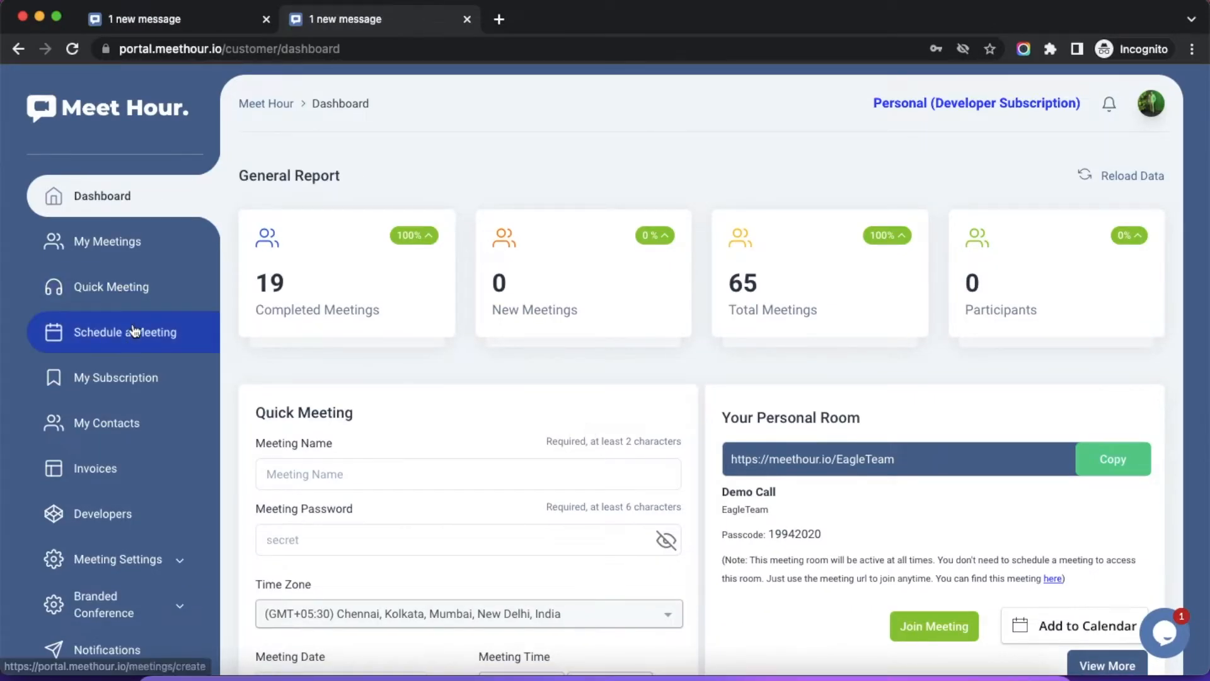
- Create a quick meeting named Sales Team with a password, set for 06/16/2022 at 9:30 PM
scroll("down", 3)
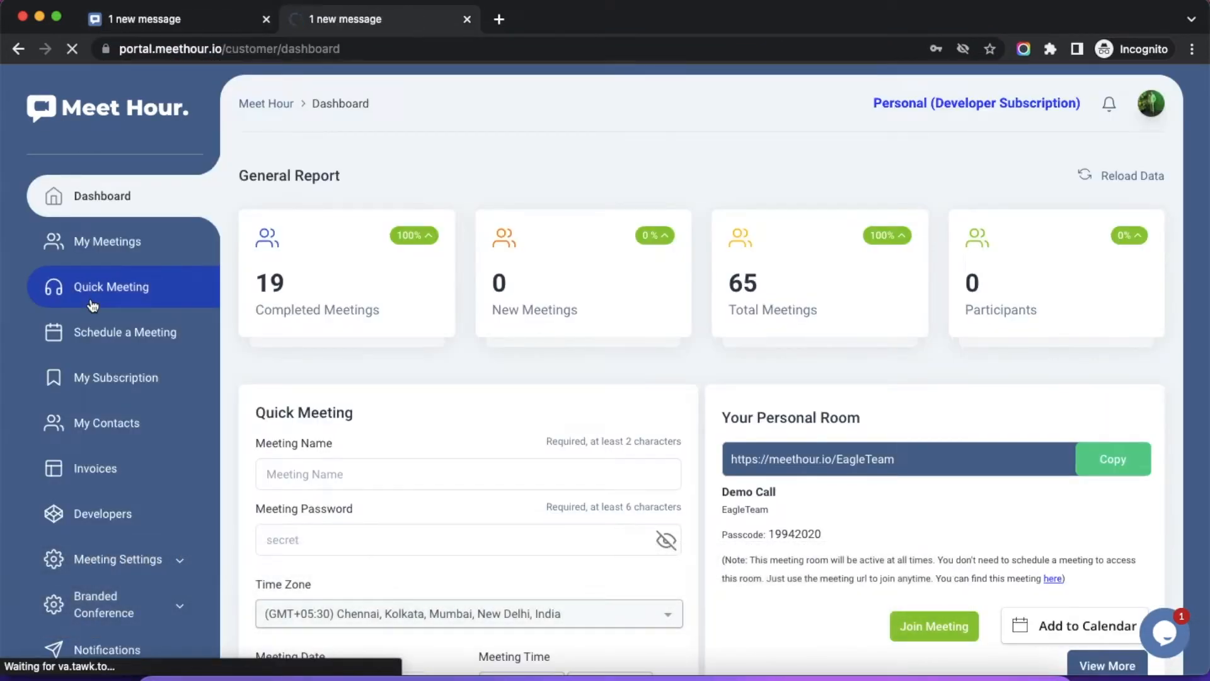
left_click(111, 286)
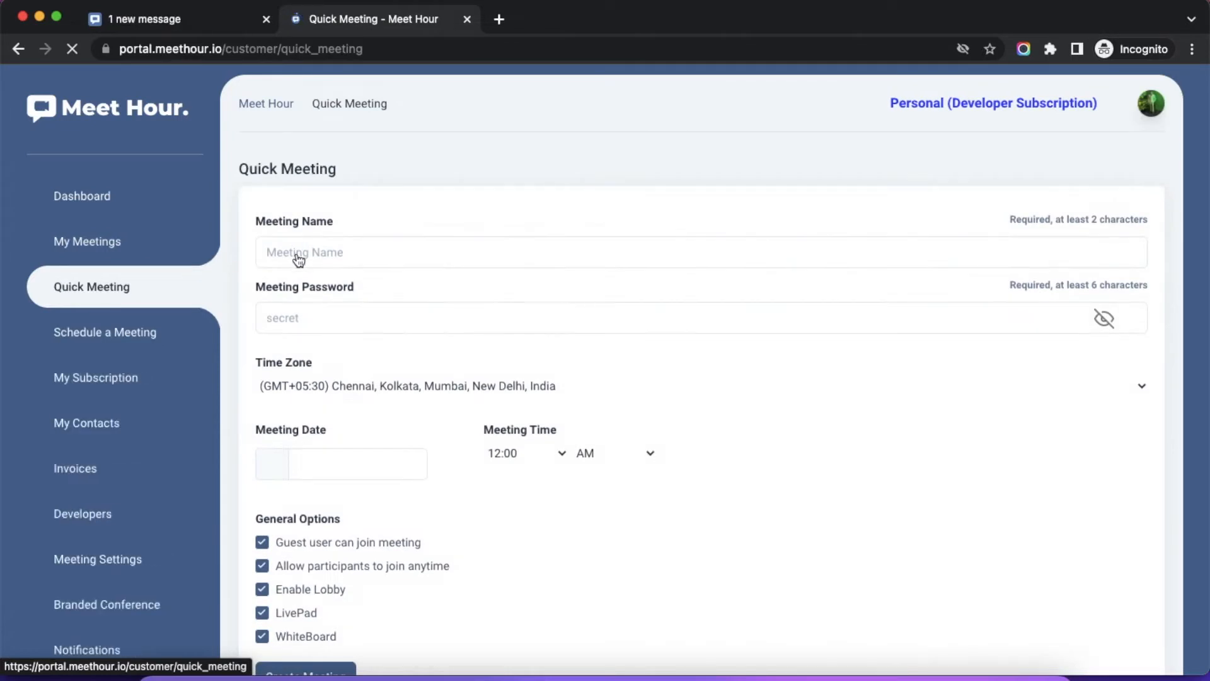
type("Sales Team")
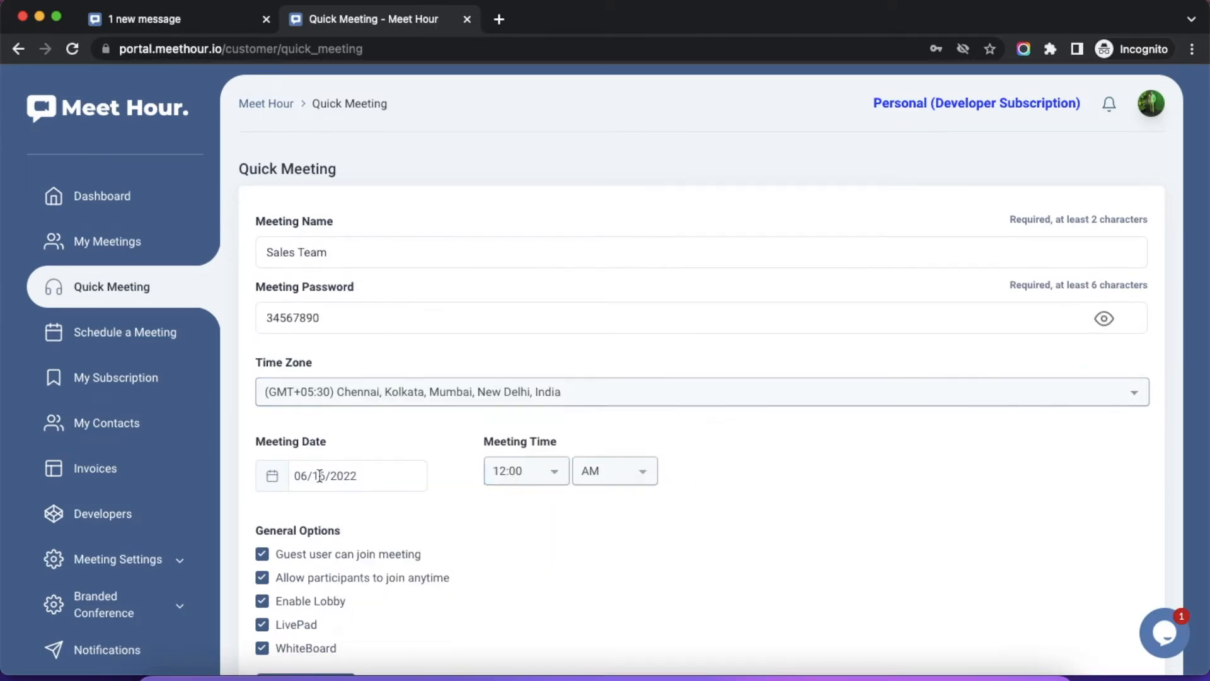
left_click(524, 470)
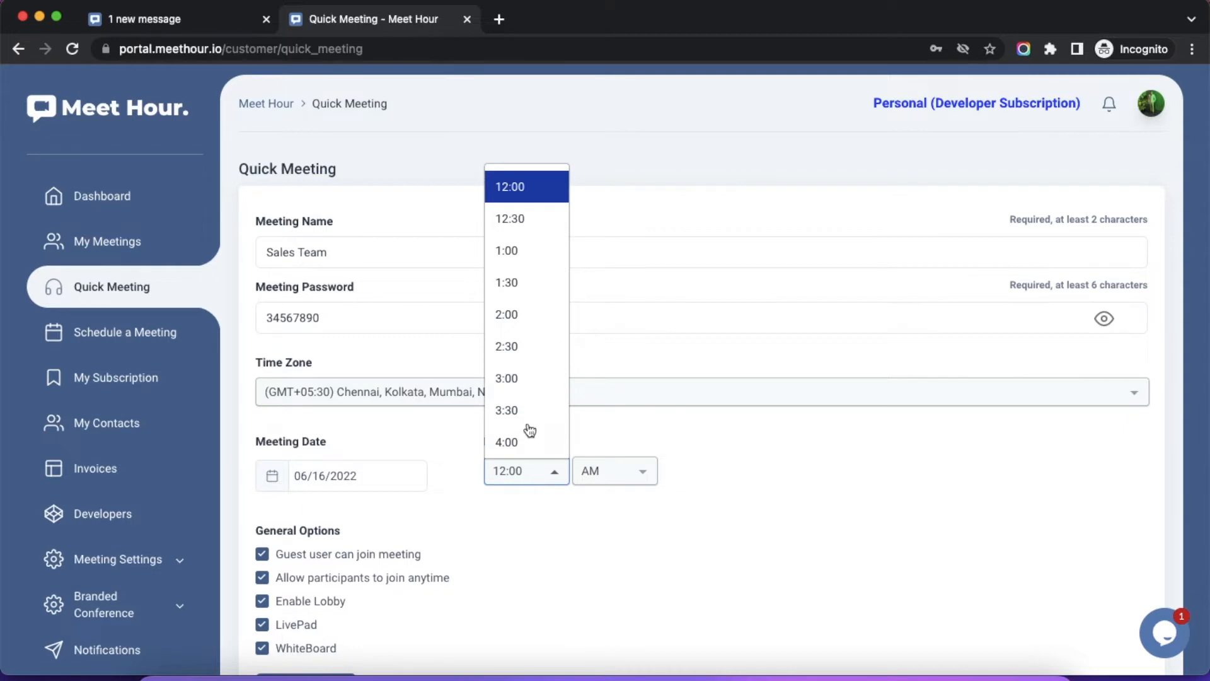
scroll("down", 3)
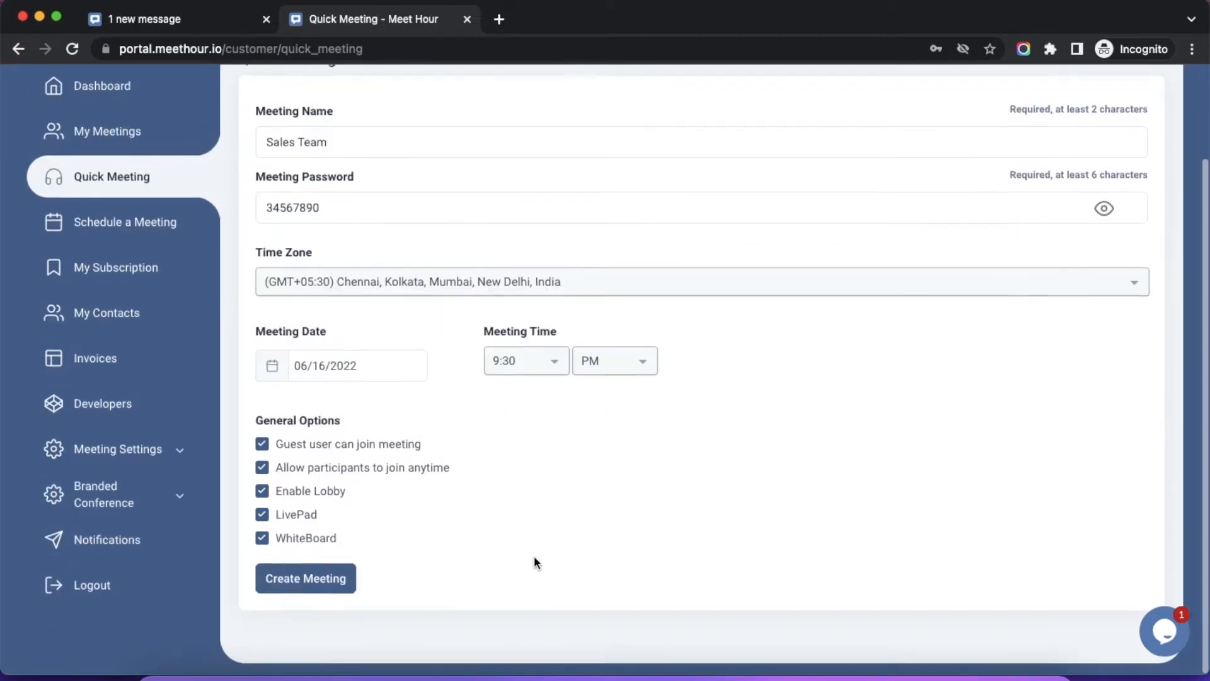
left_click(305, 579)
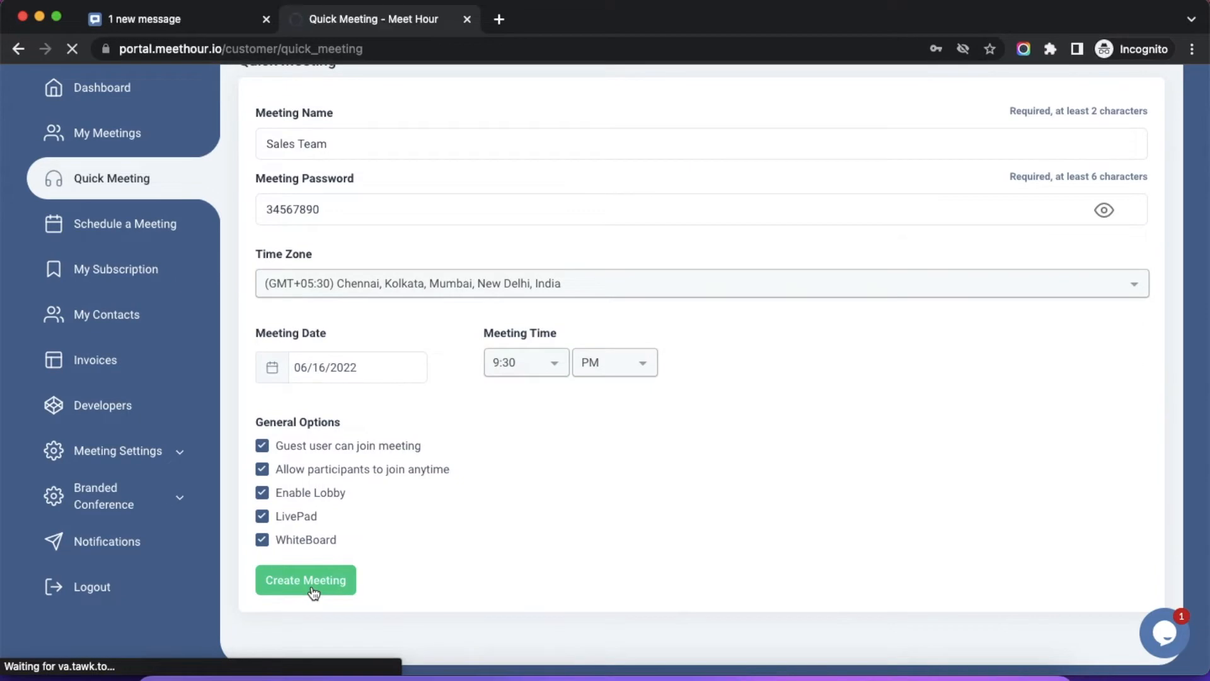
- Confirm creation so the Sales Team meeting lists under Upcoming for 16-Jun-2022 09:30 PM
left_click(305, 580)
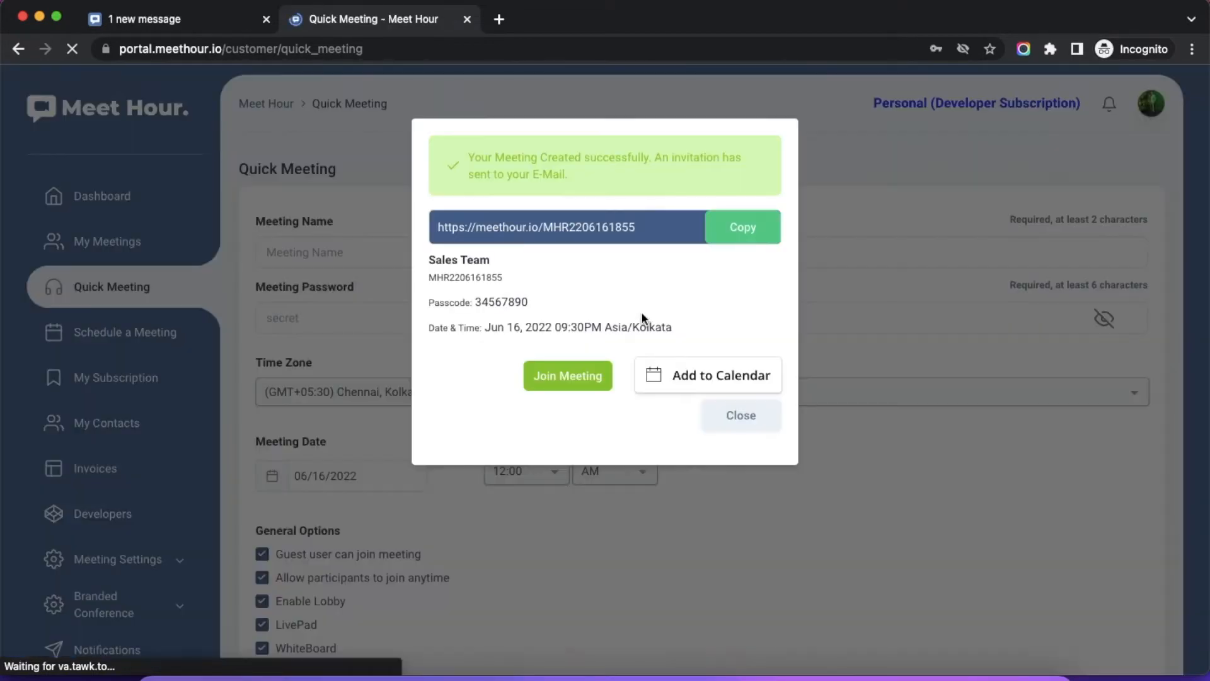
mouse_move(409, 291)
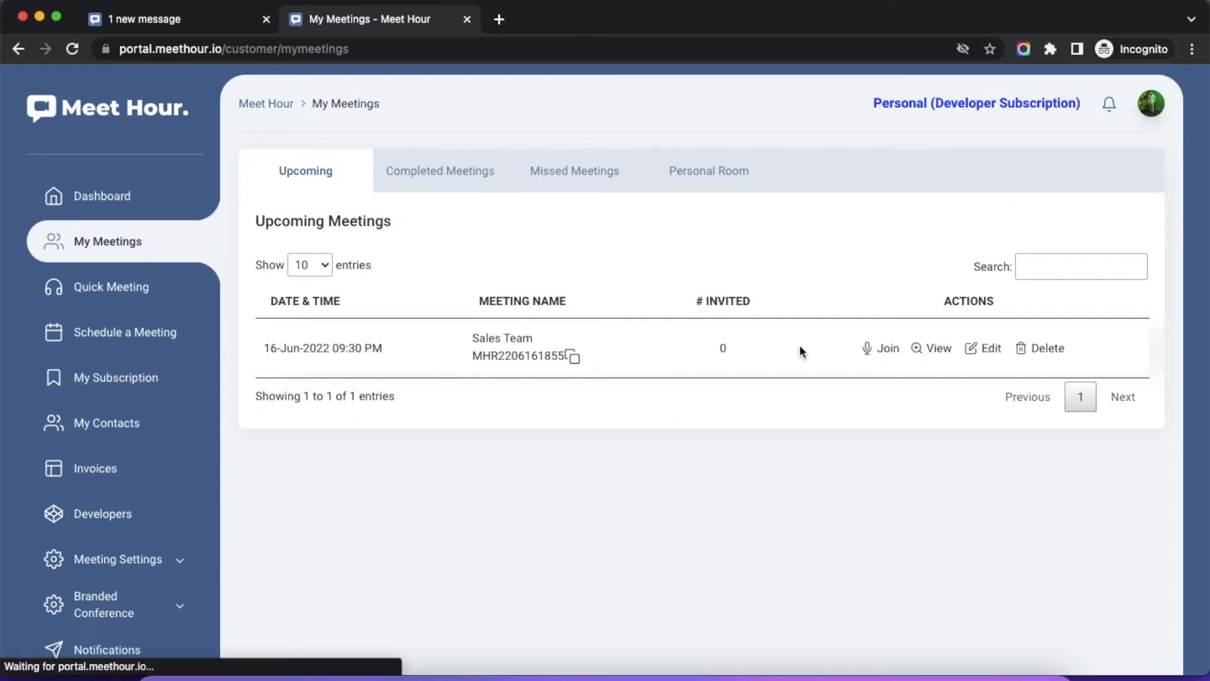
- Join the Sales Team meeting, allowing camera and microphone and entering its password
left_click(880, 348)
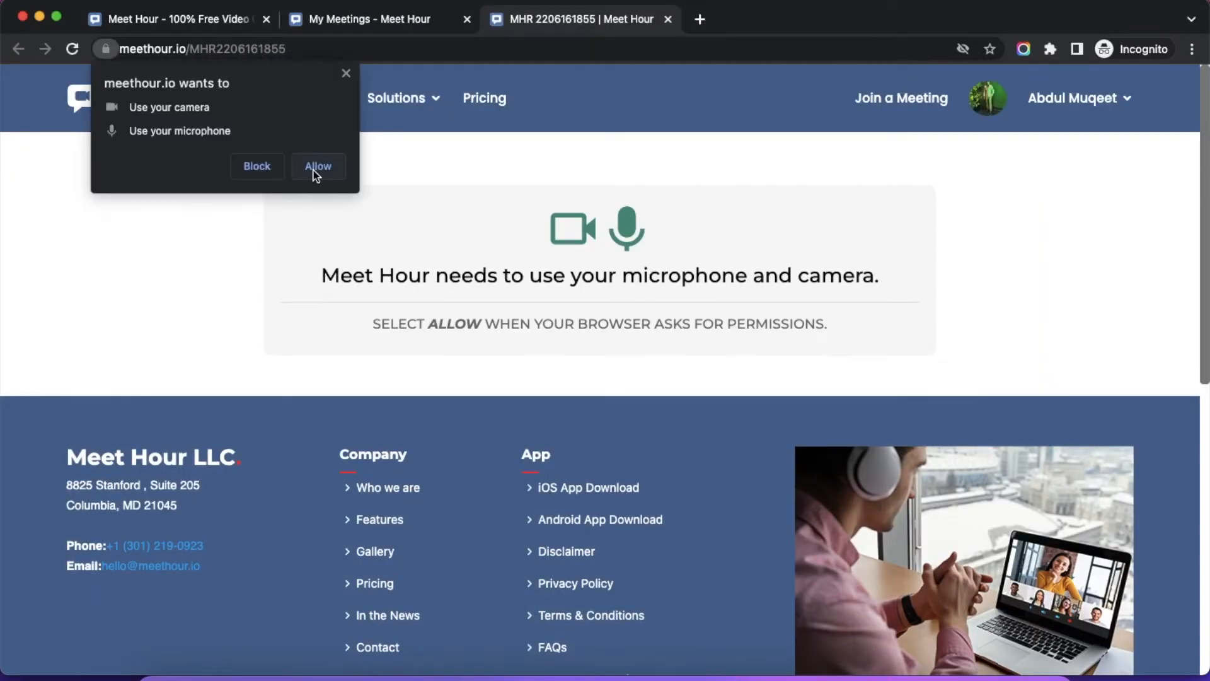
left_click(317, 166)
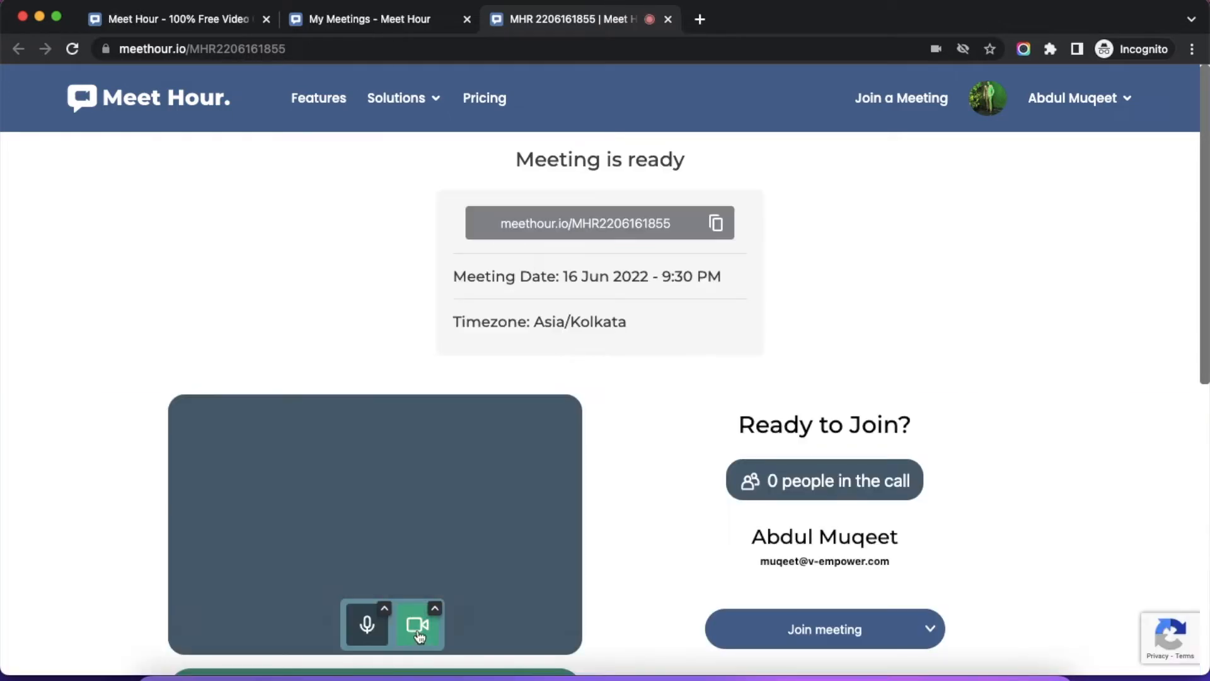
left_click(823, 629)
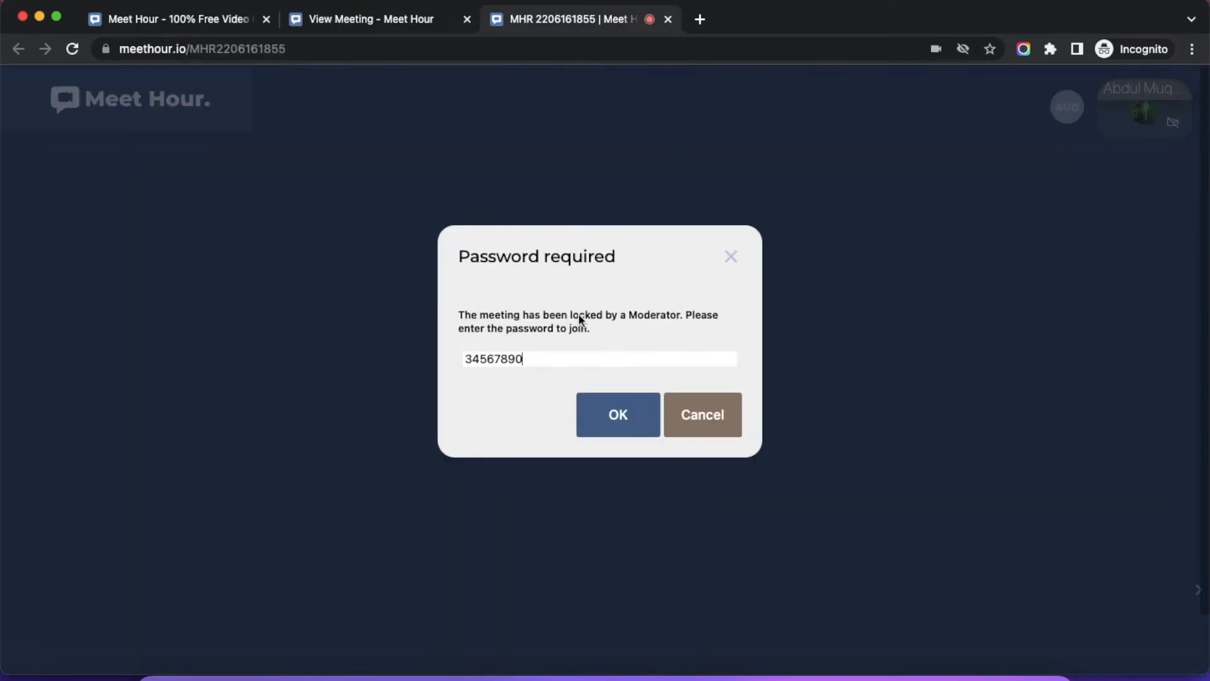
left_click(618, 415)
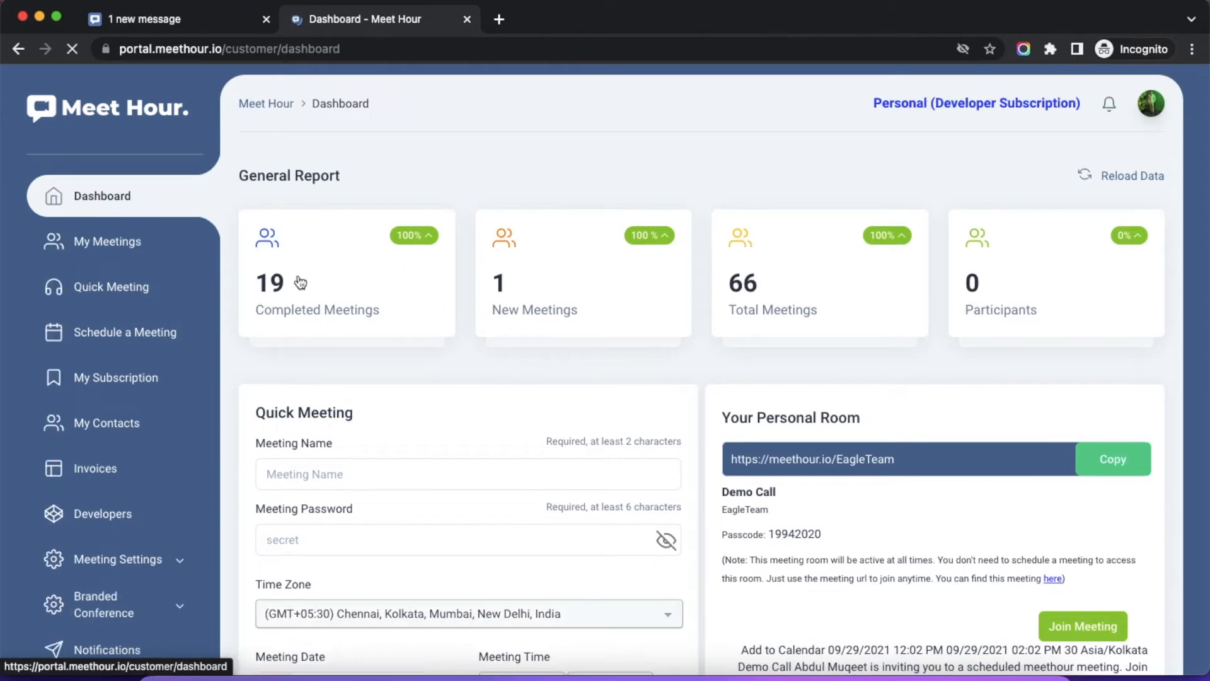
- Start a scheduled meeting named Marketing Team Call with description and password
left_click(125, 331)
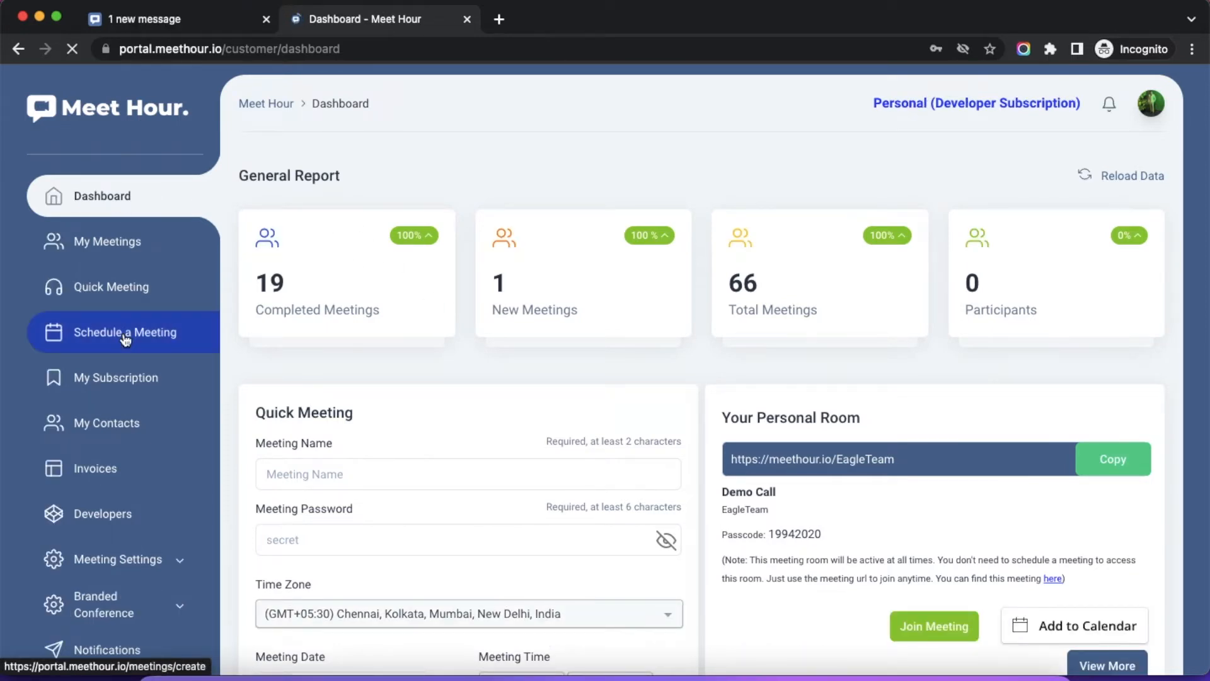
left_click(124, 332)
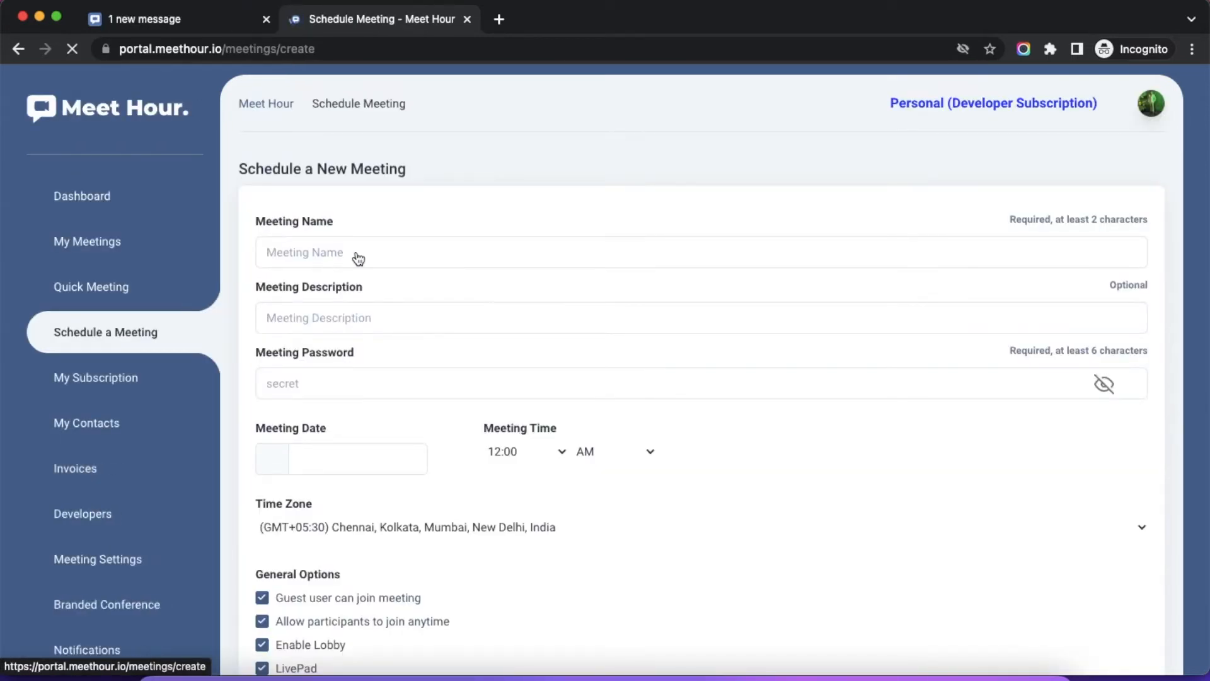
type("Marketing Team Call")
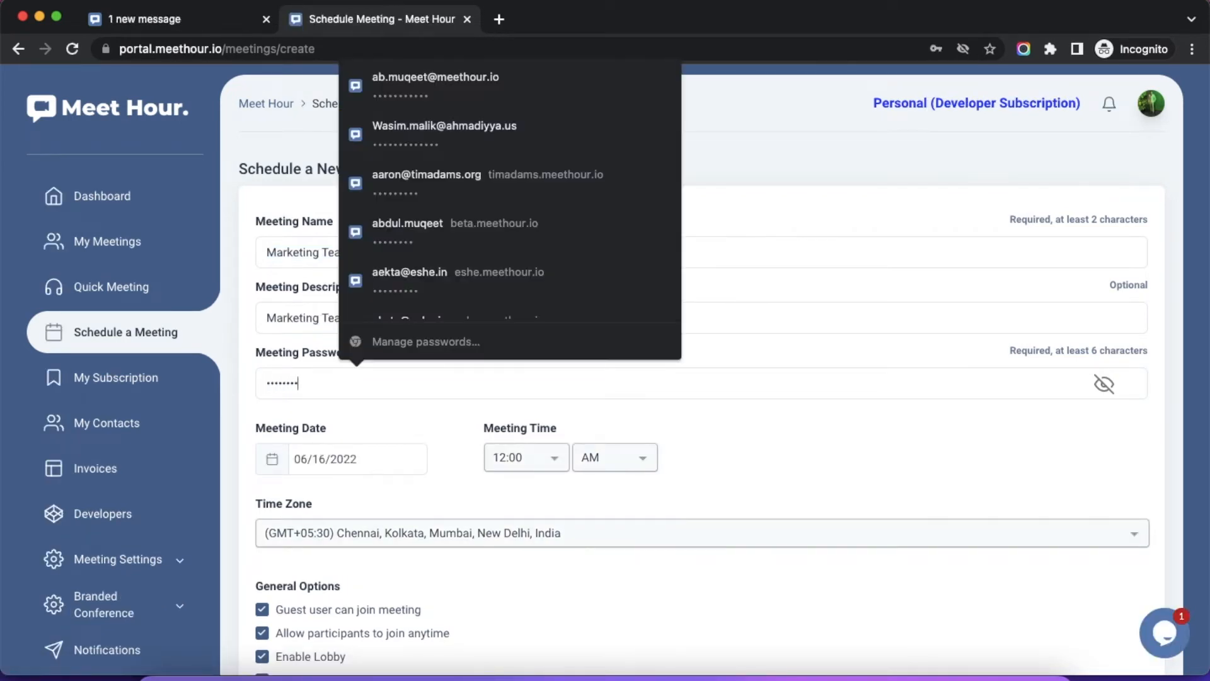
- Set the meeting date to 06/16/2022 and the start time to 9:30 PM
left_click(357, 458)
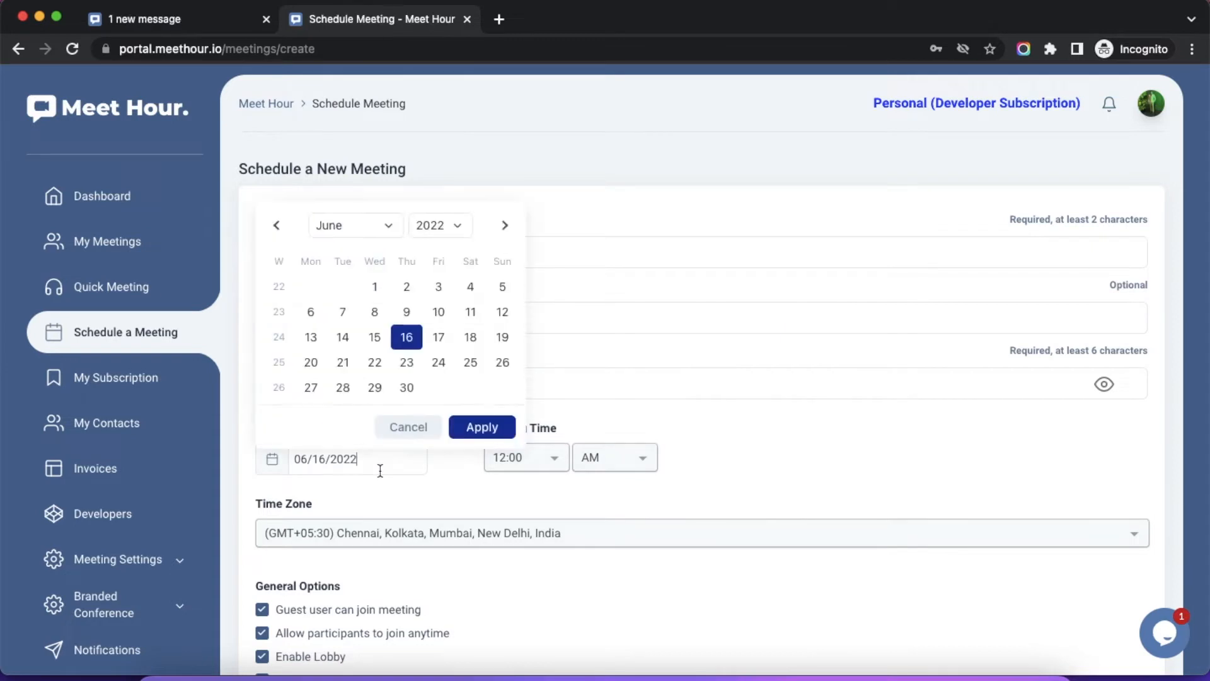
left_click(526, 456)
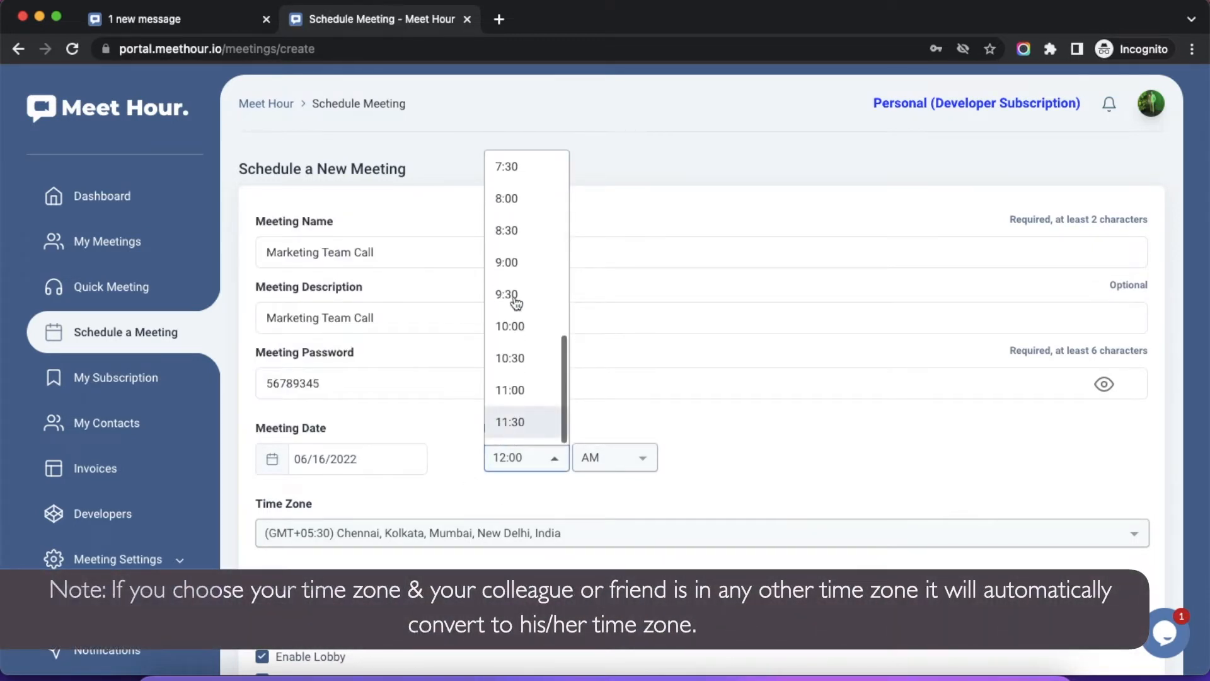
left_click(614, 457)
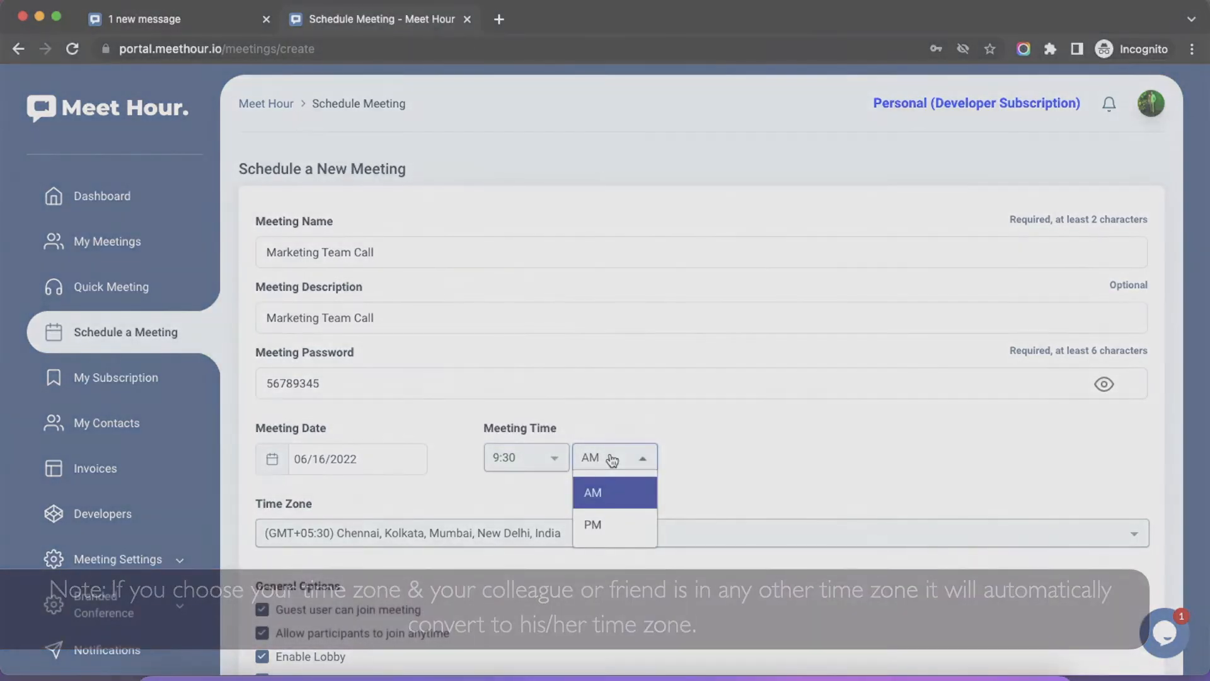
left_click(592, 524)
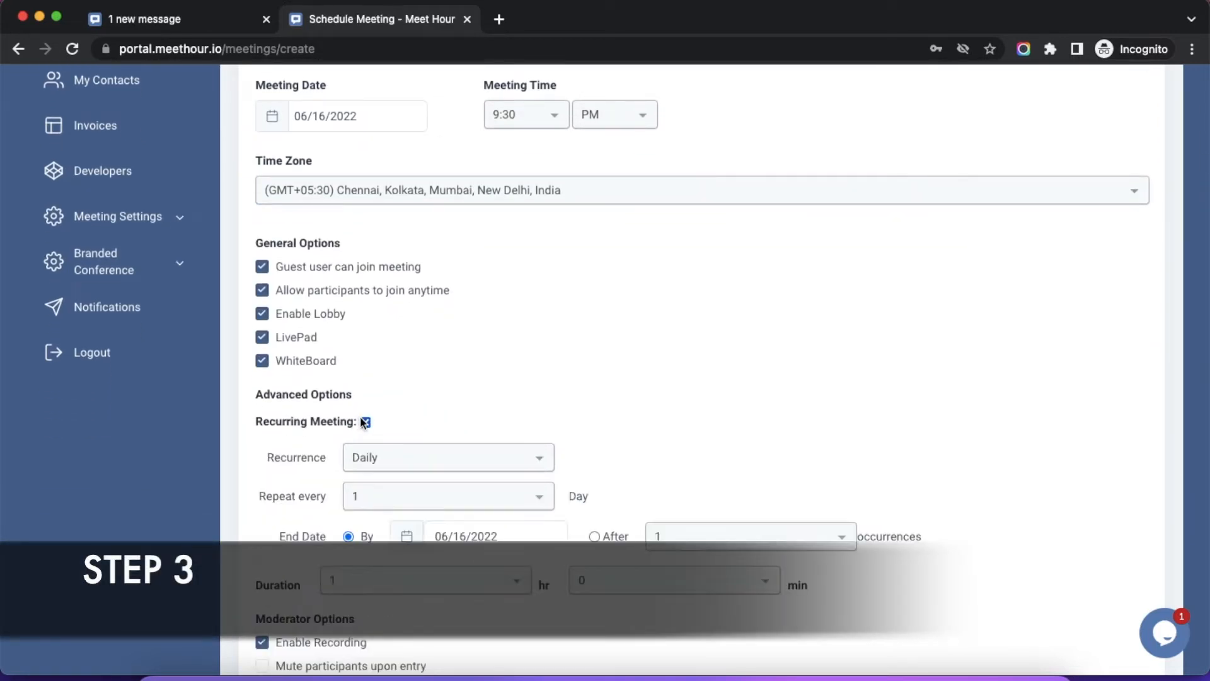
- Make the meeting recur daily with a duration of 1 hour
left_click(446, 457)
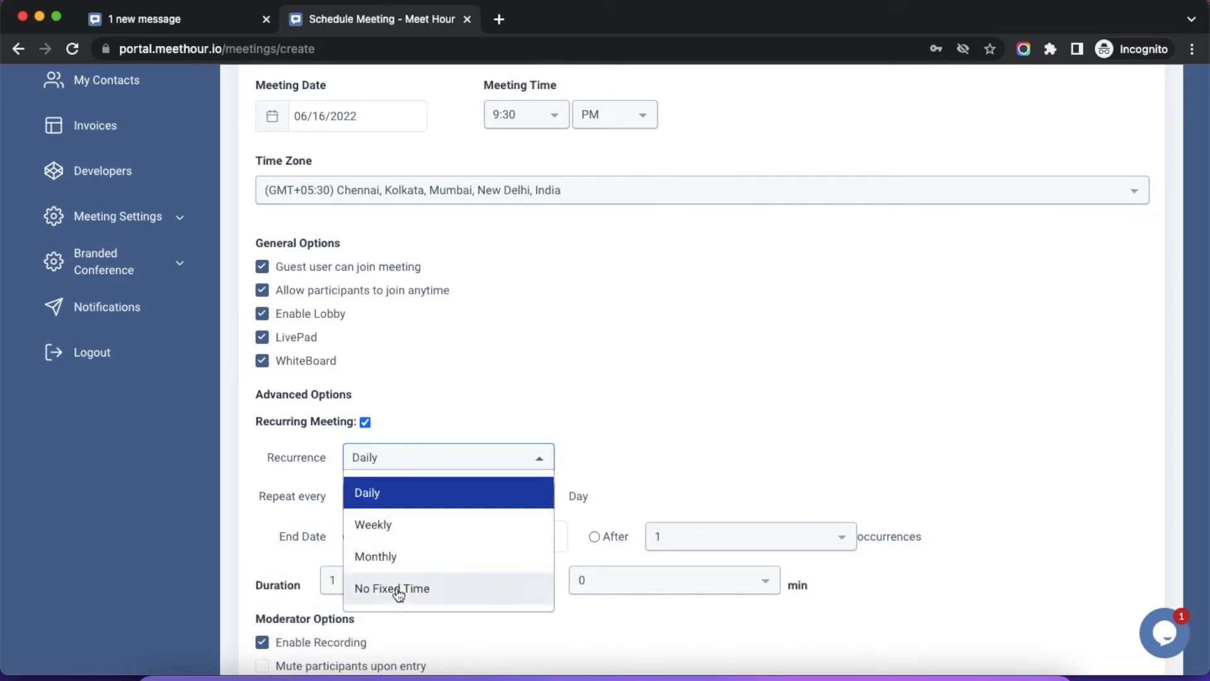
mouse_move(625, 425)
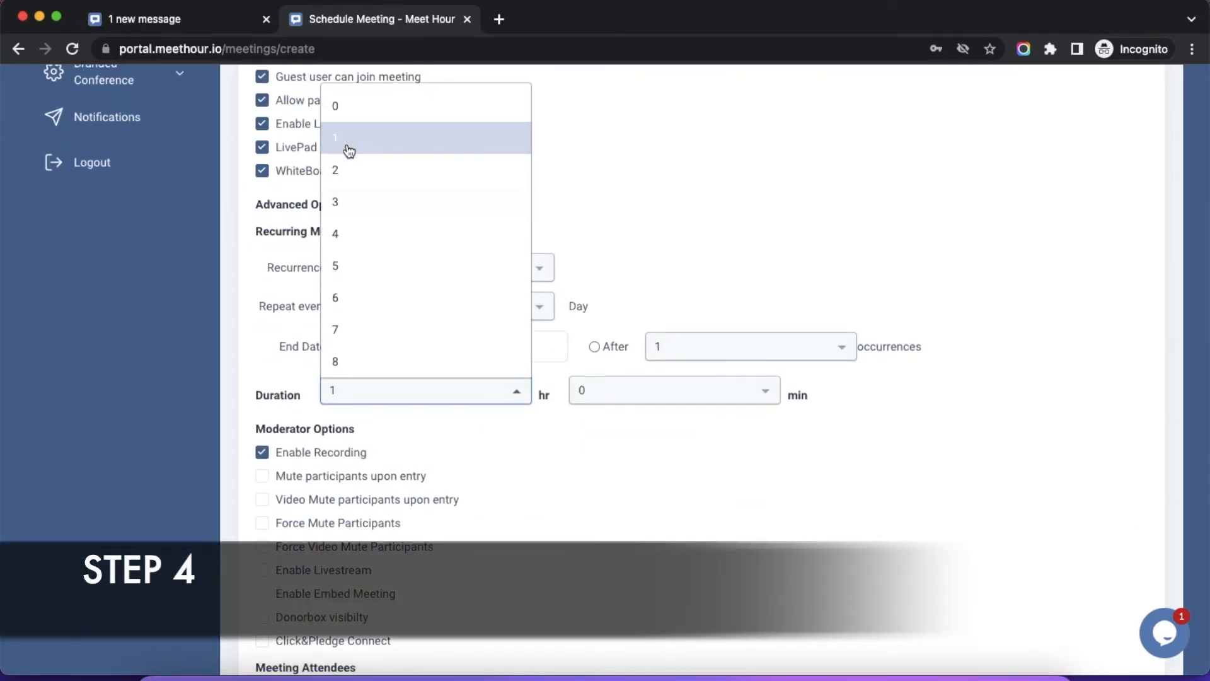
left_click(335, 137)
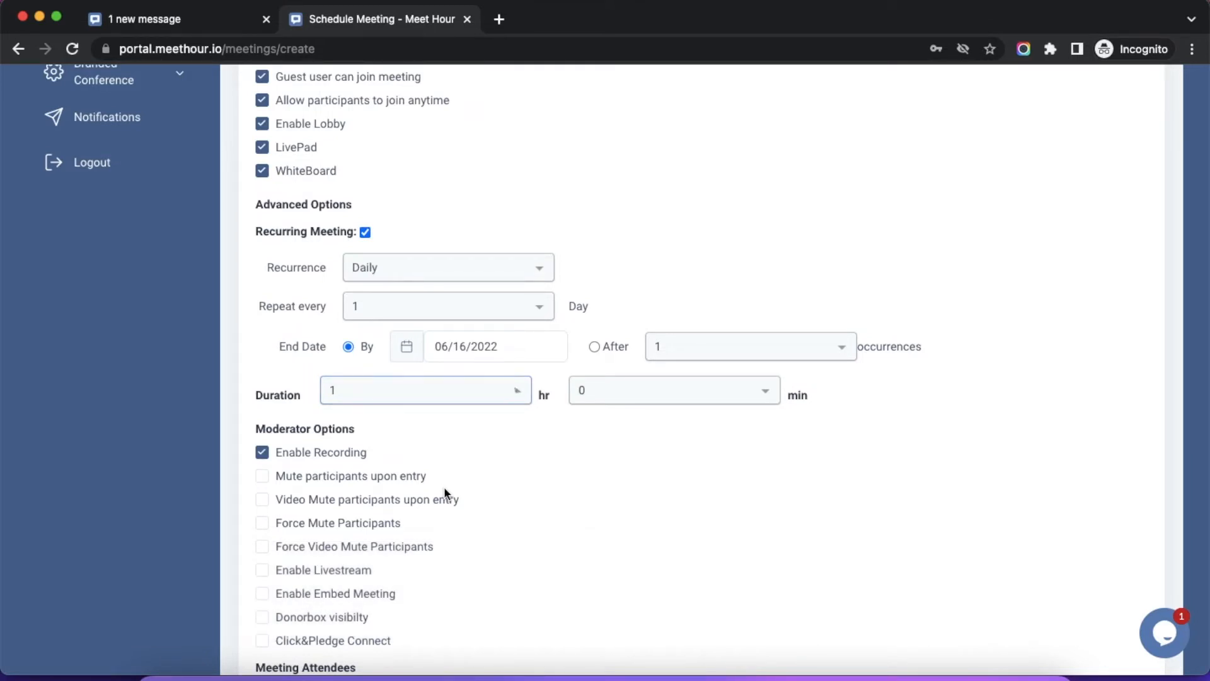
- Enable Livestream, Embed Meeting, Donorbox visibility and Click&Pledge Connect in Moderator Options
scroll("down", 3)
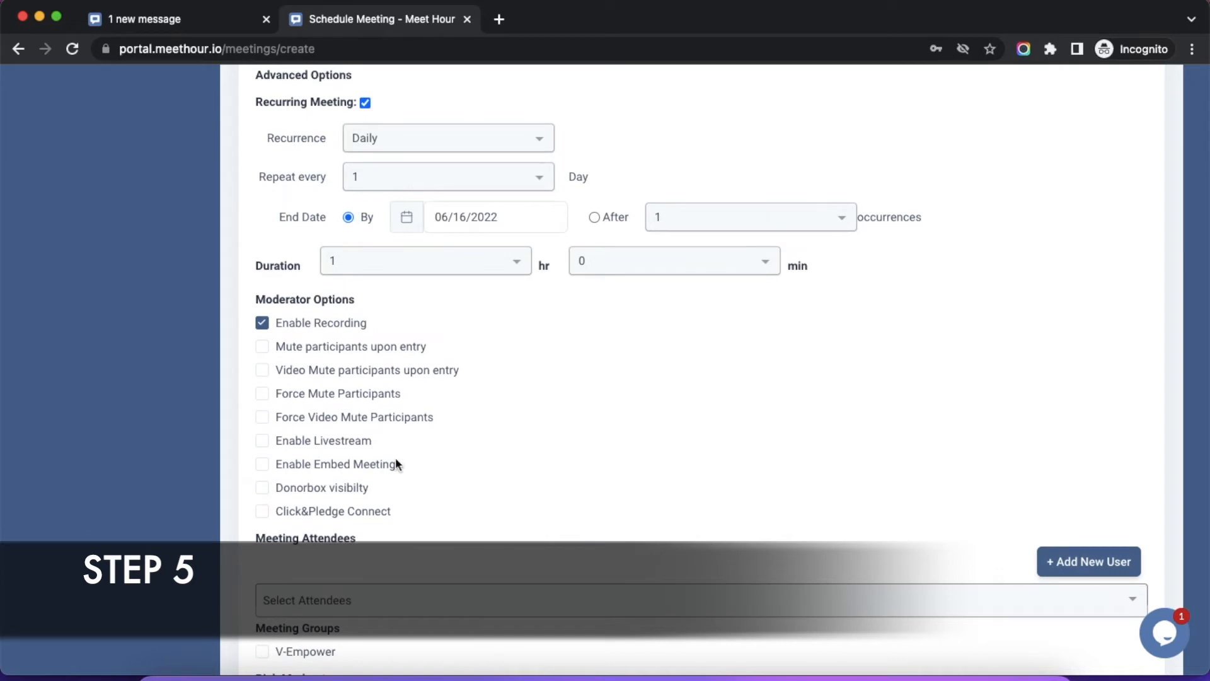
scroll("down", 3)
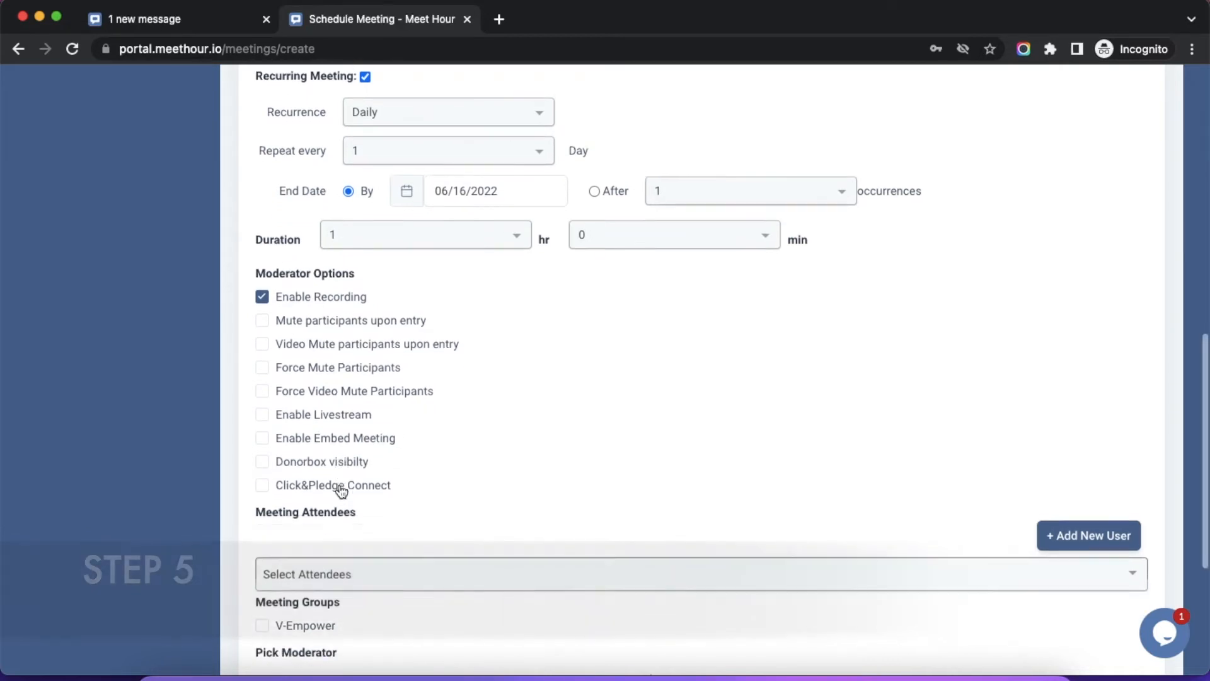
scroll("down", 3)
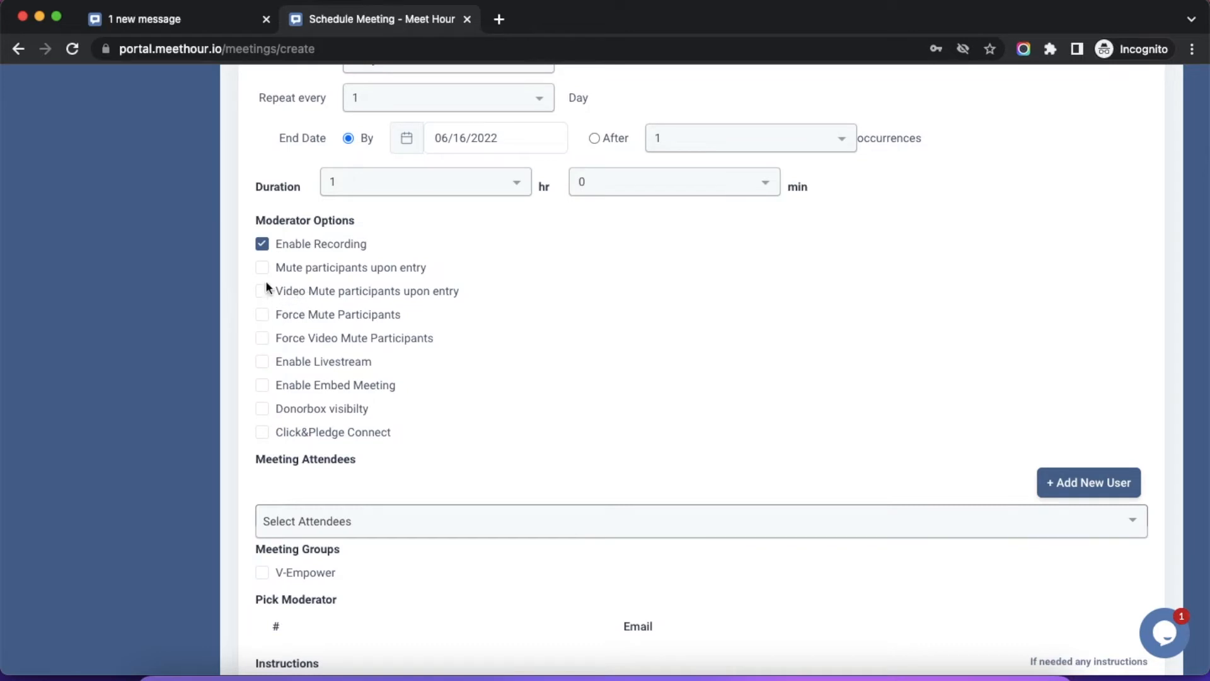
left_click(262, 362)
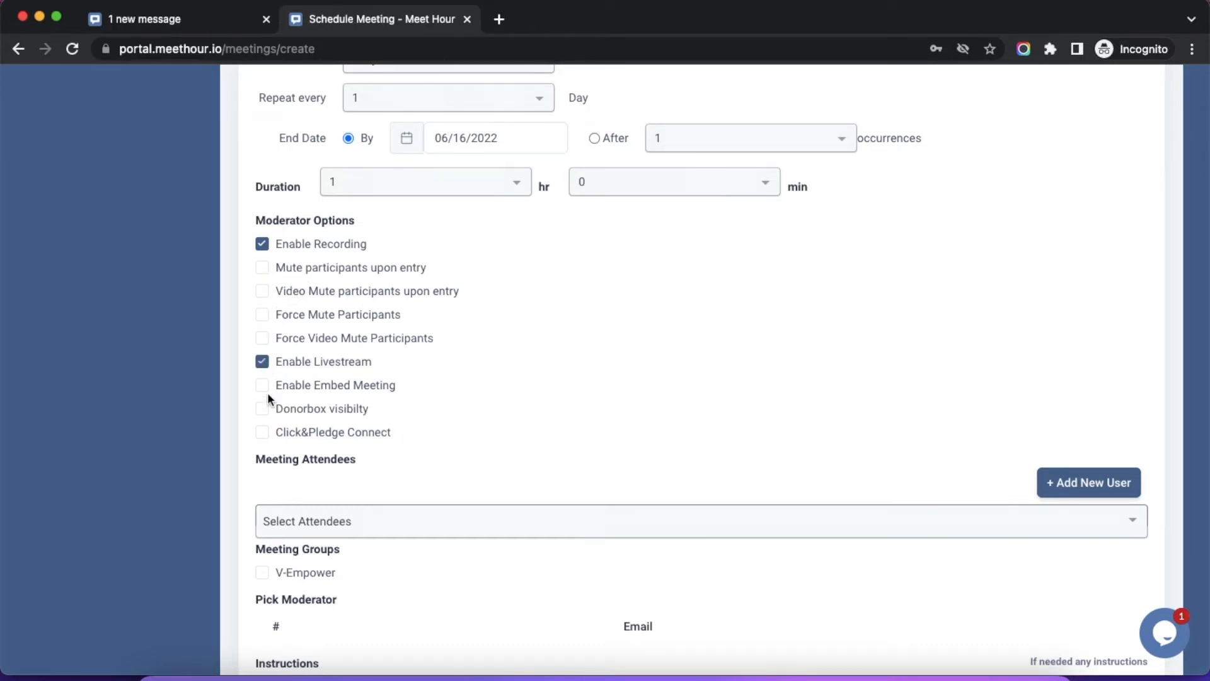
left_click(262, 385)
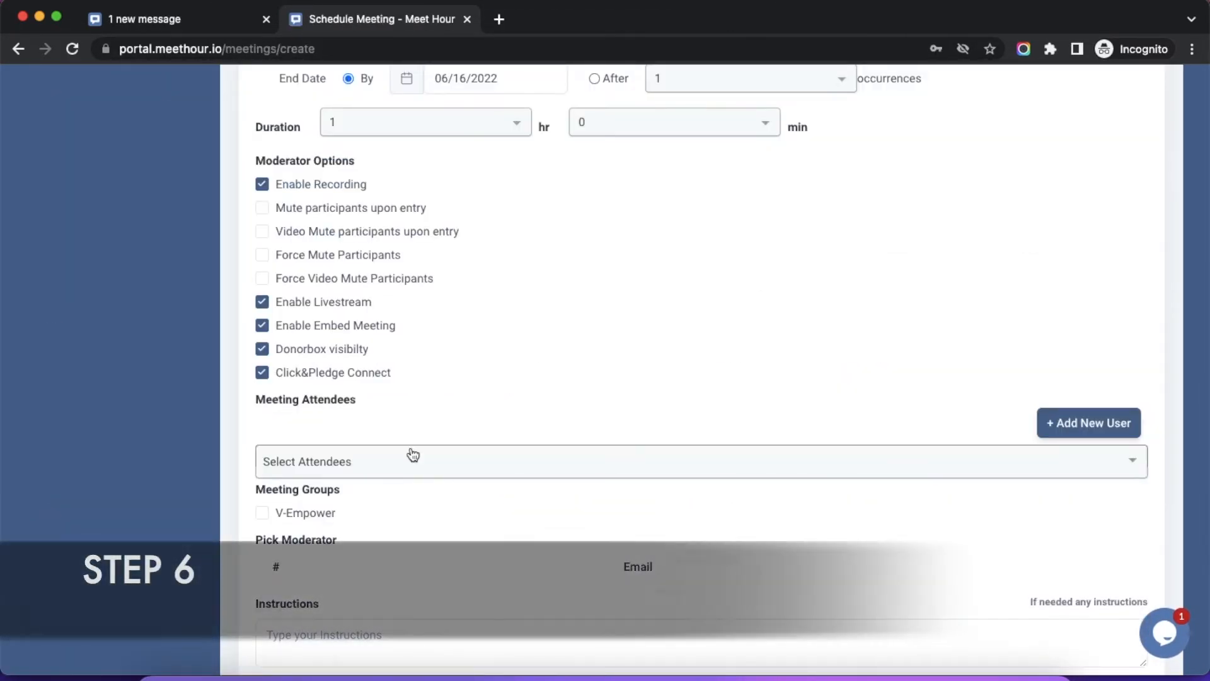
- Add the first listed contact from Select Attendees as a meeting attendee
scroll("down", 3)
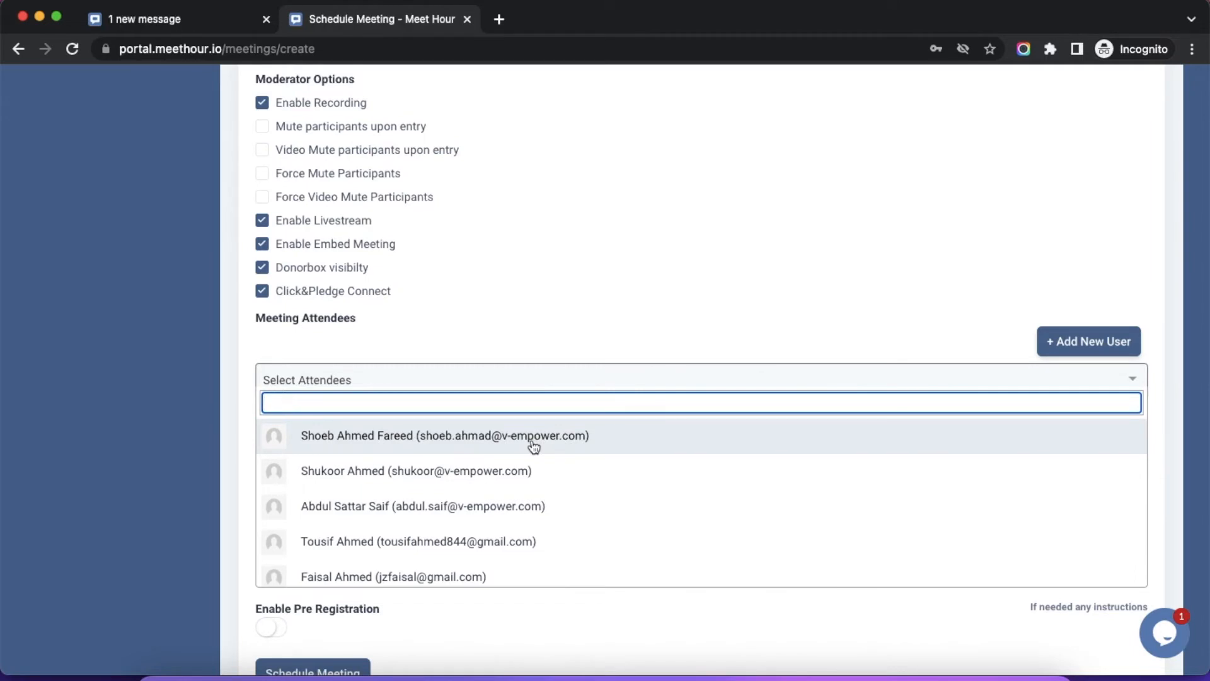
left_click(443, 435)
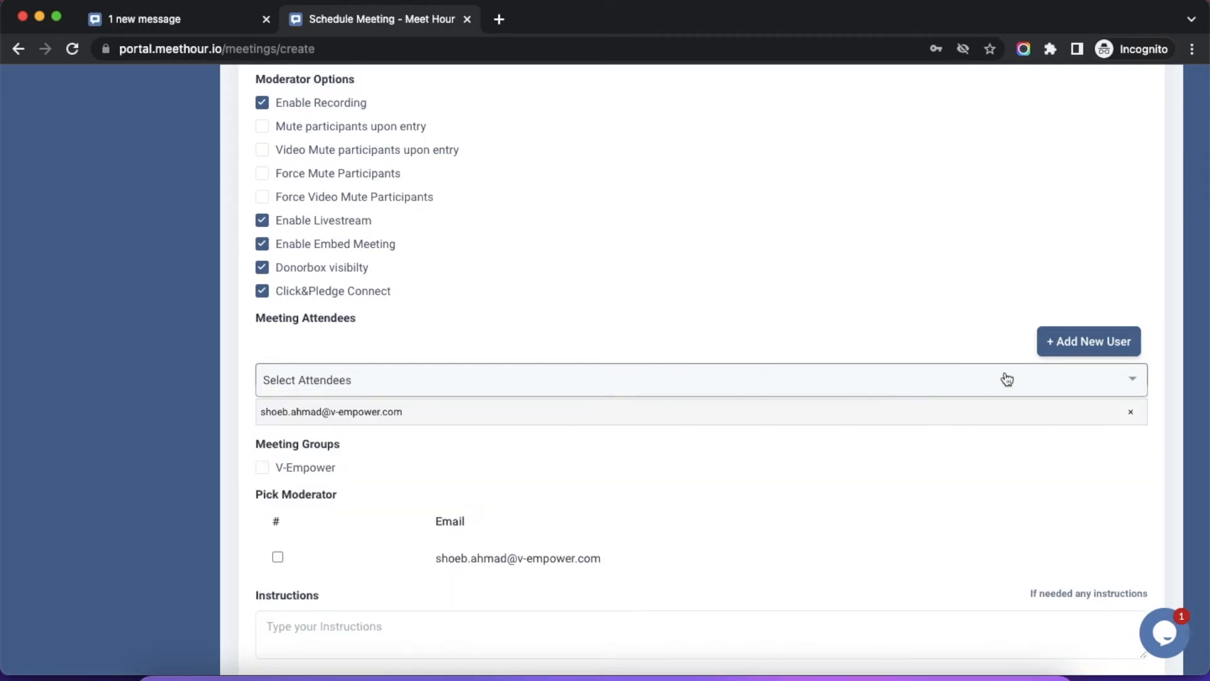
- Create a new contact with first name Jason, last name and email, and add them as attendee
left_click(1087, 342)
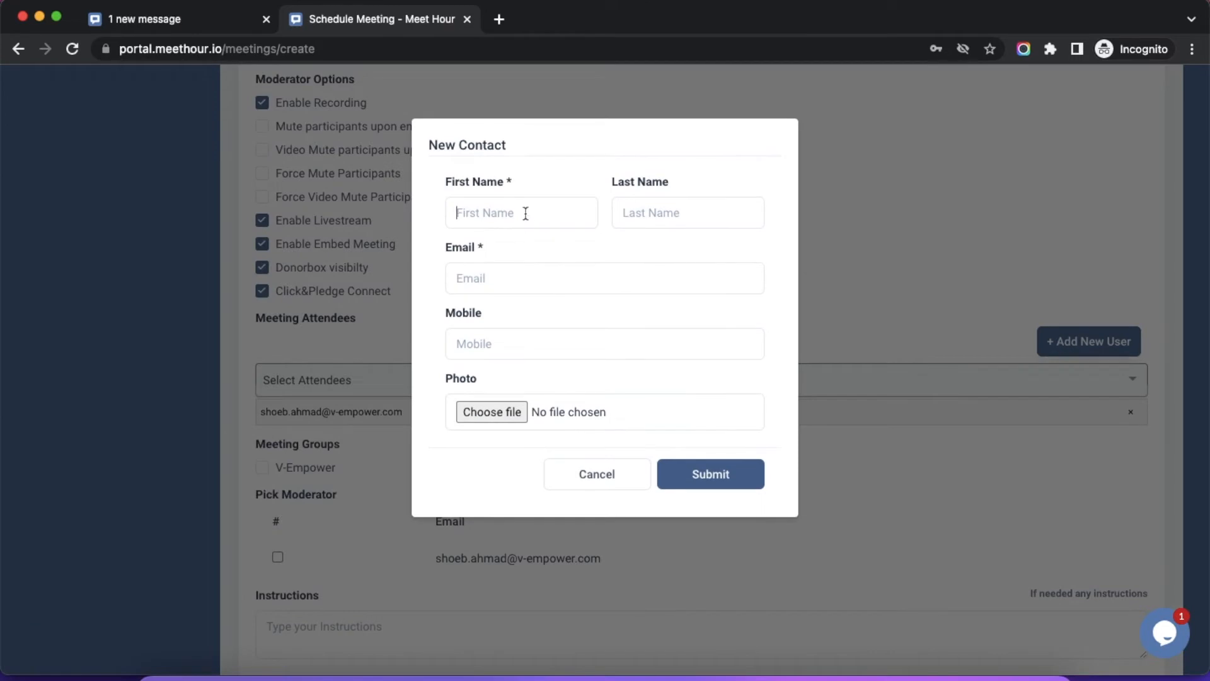
type("Jason")
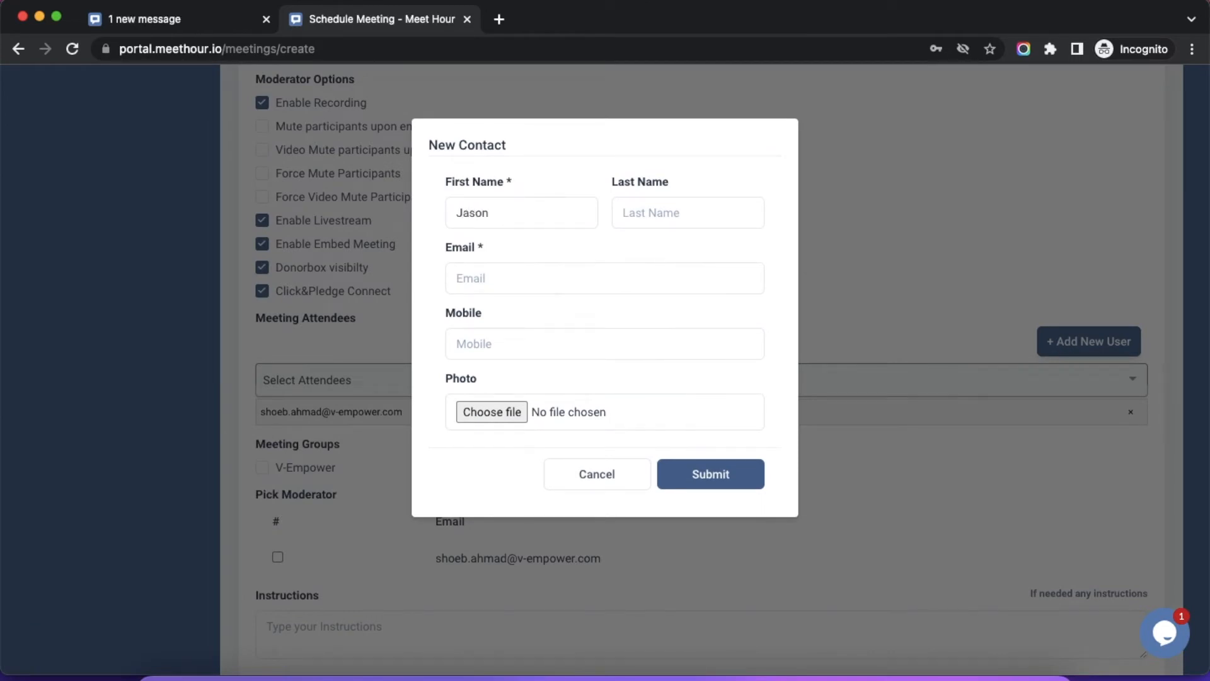
type("Jh")
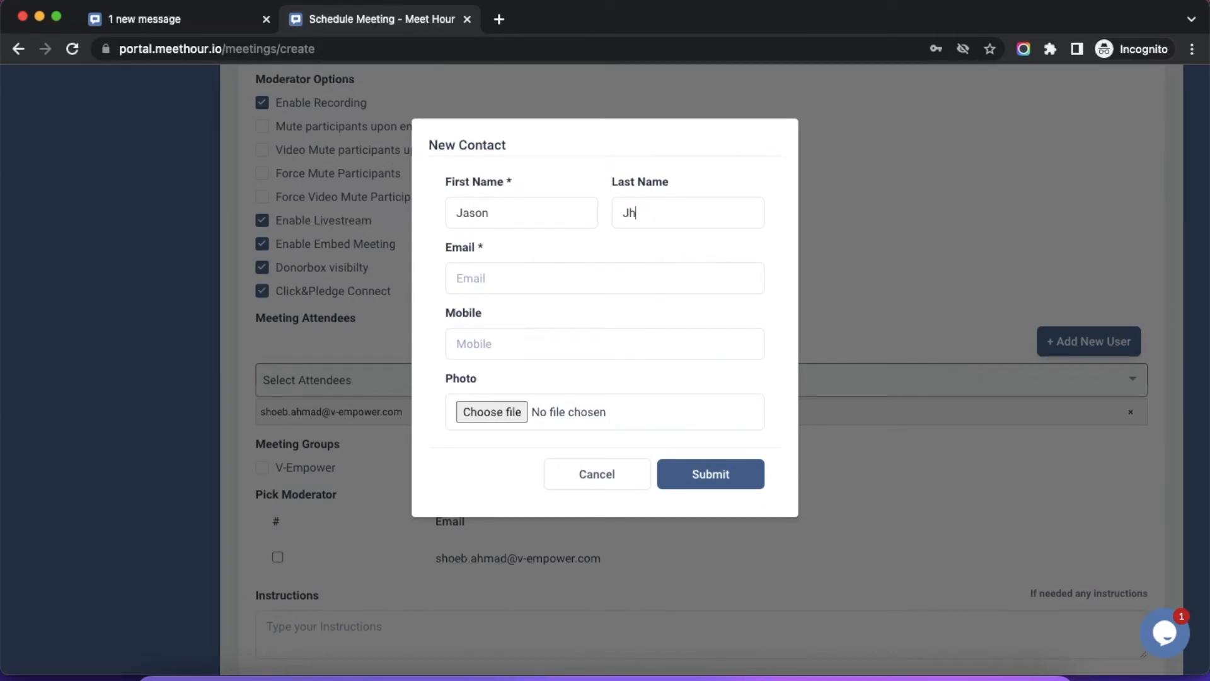
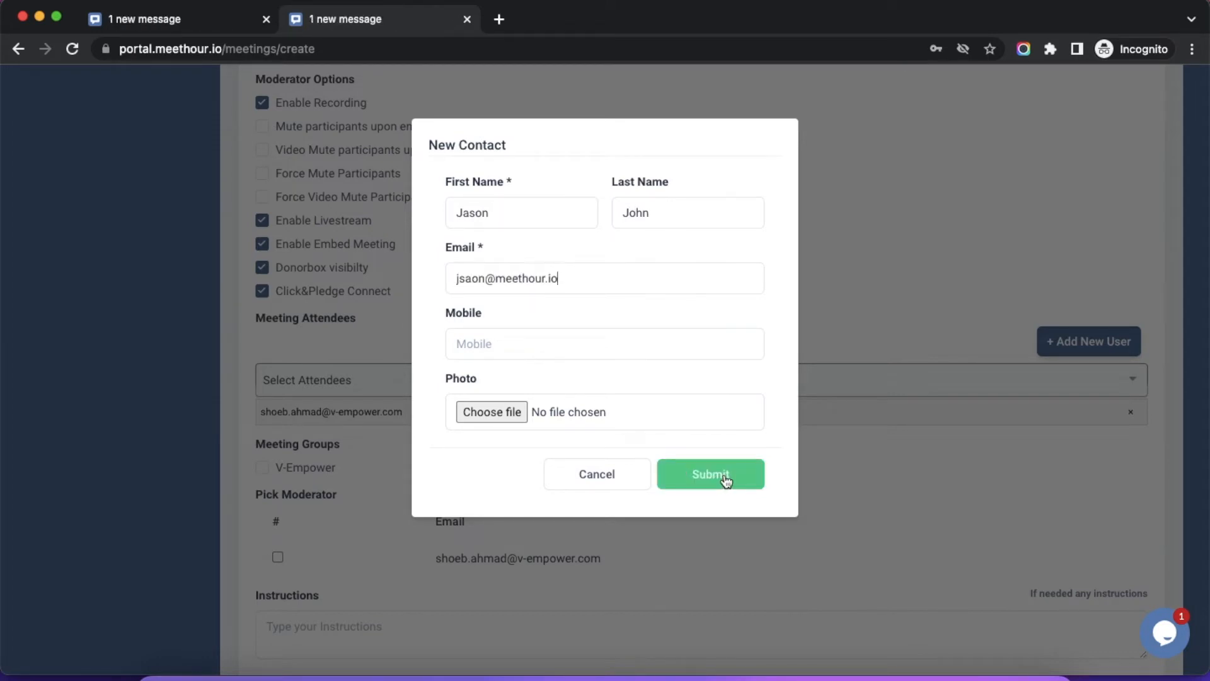
left_click(710, 474)
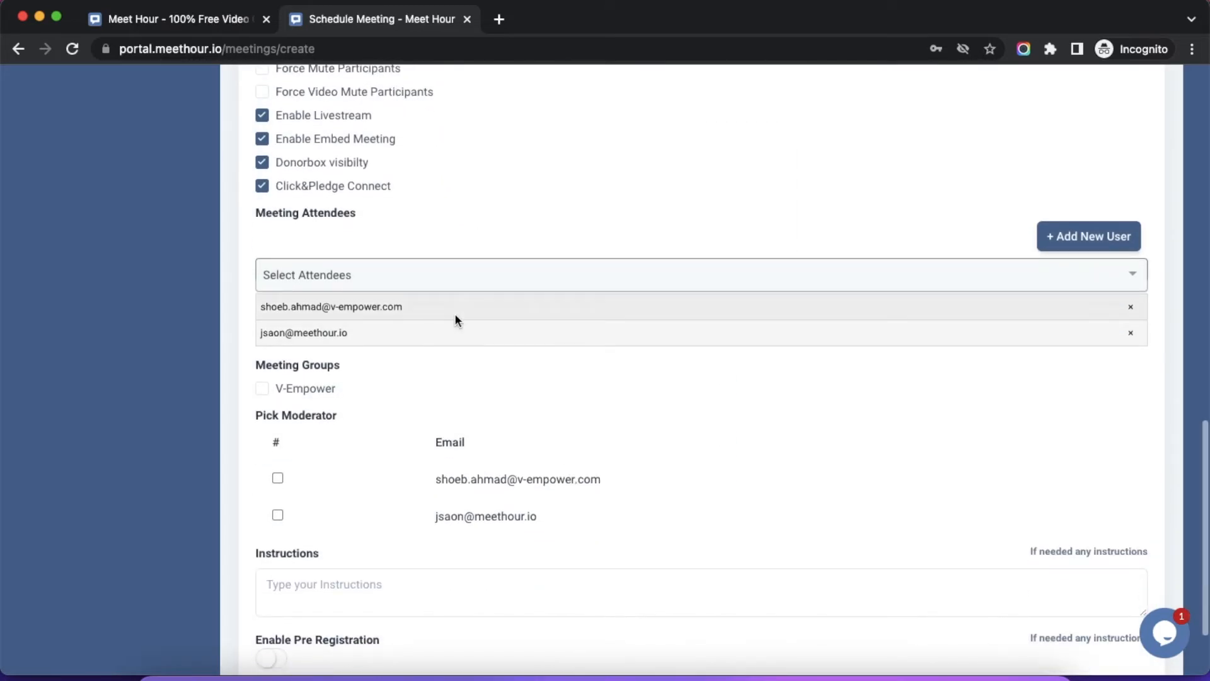
- Pick the first attendee as moderator of the Marketing Team Call
scroll("down", 3)
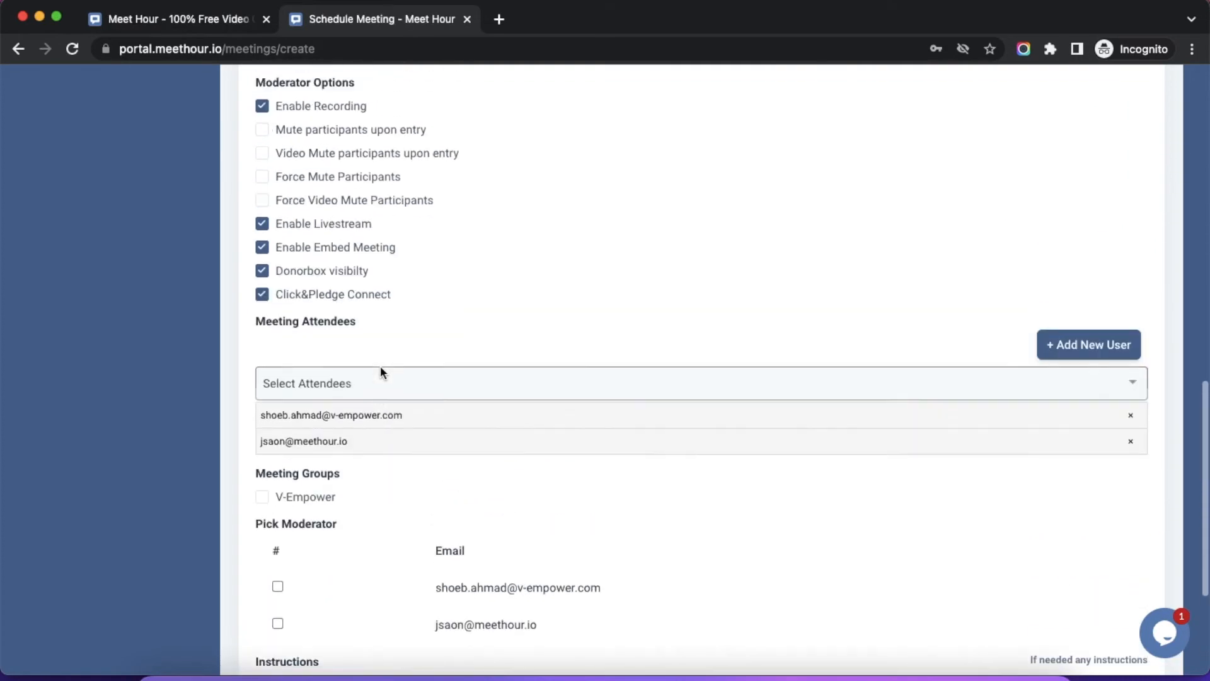
scroll("down", 3)
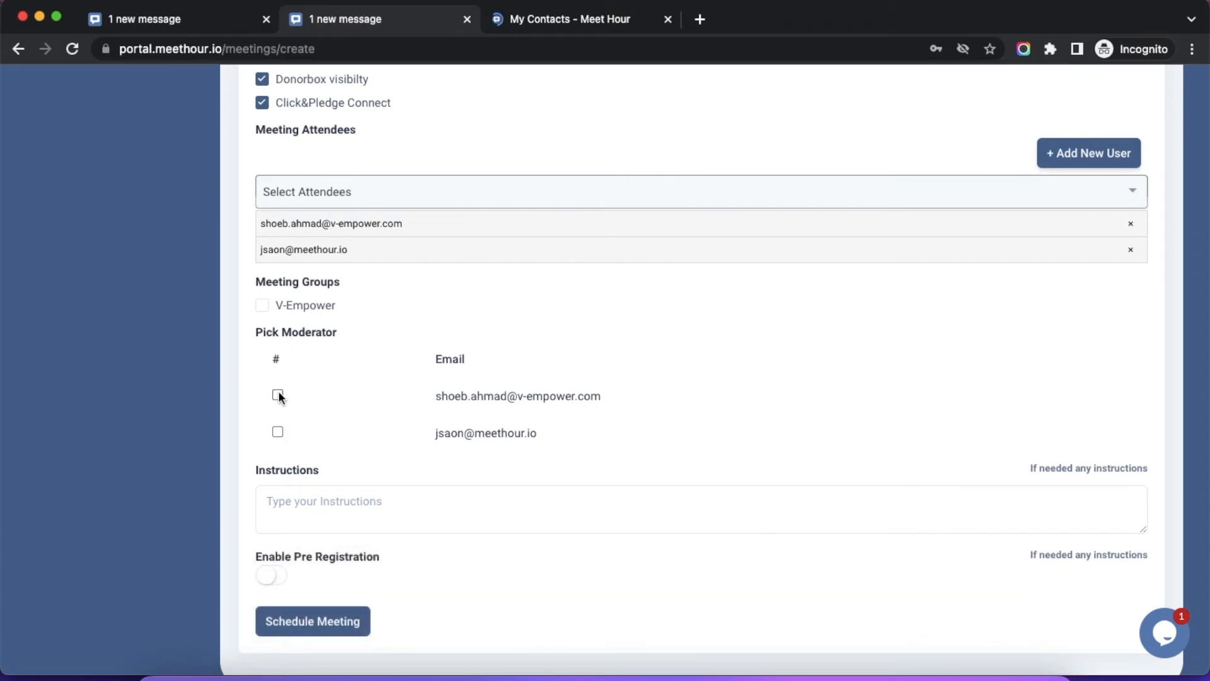
left_click(277, 395)
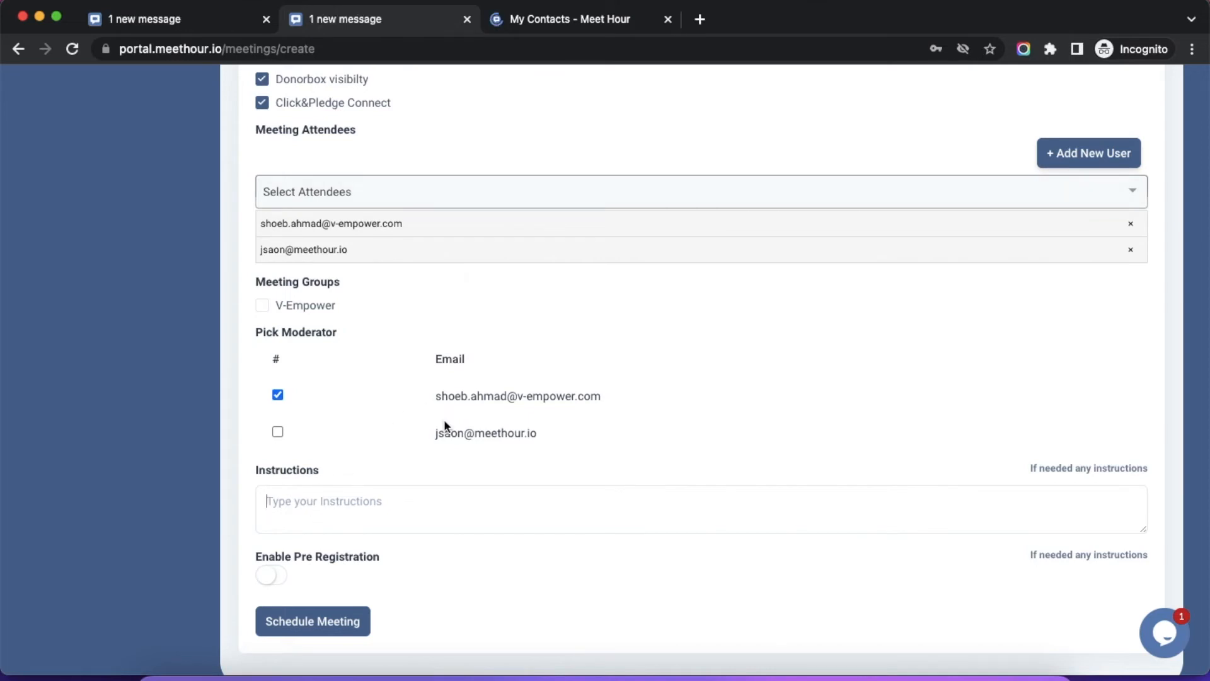
mouse_move(353, 457)
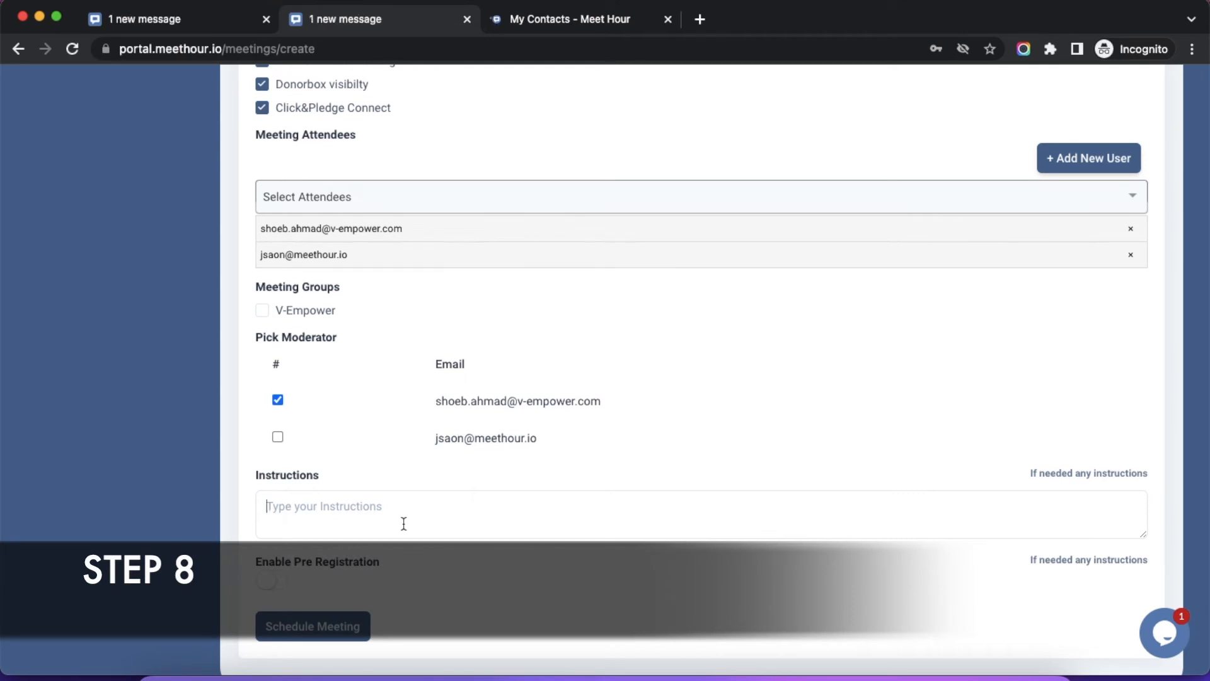
- Enter "Agenda for the Meeting" as the meeting instructions
type("Agenda for t")
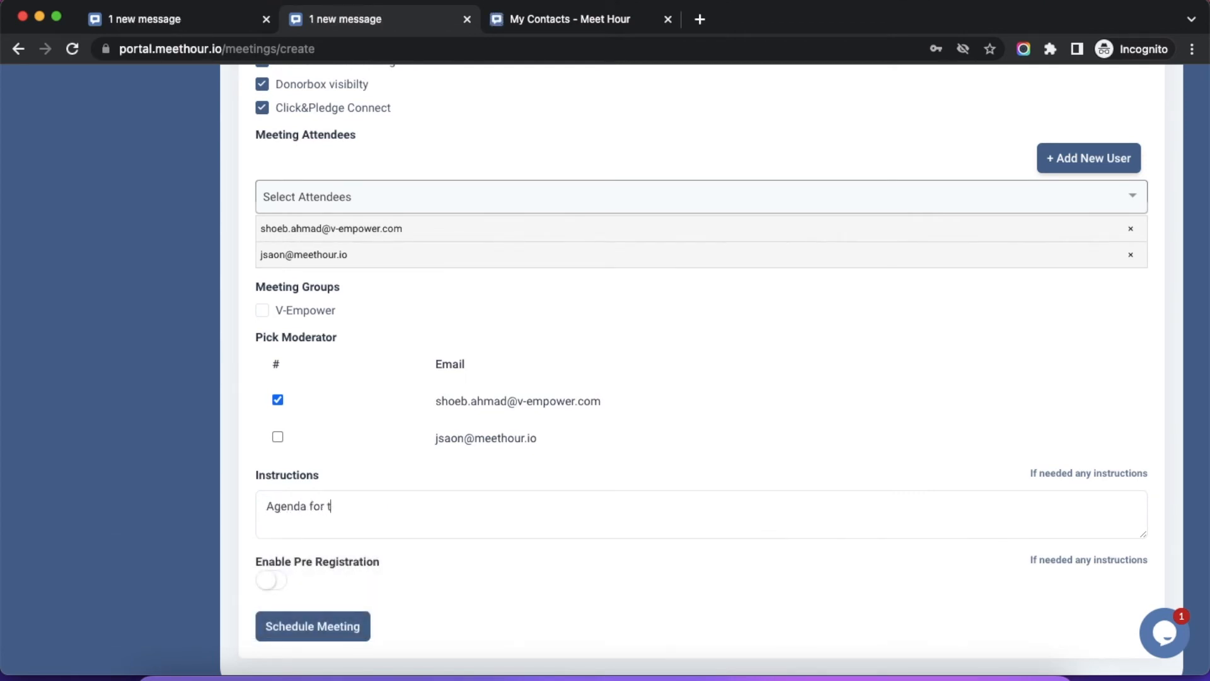
type("he M")
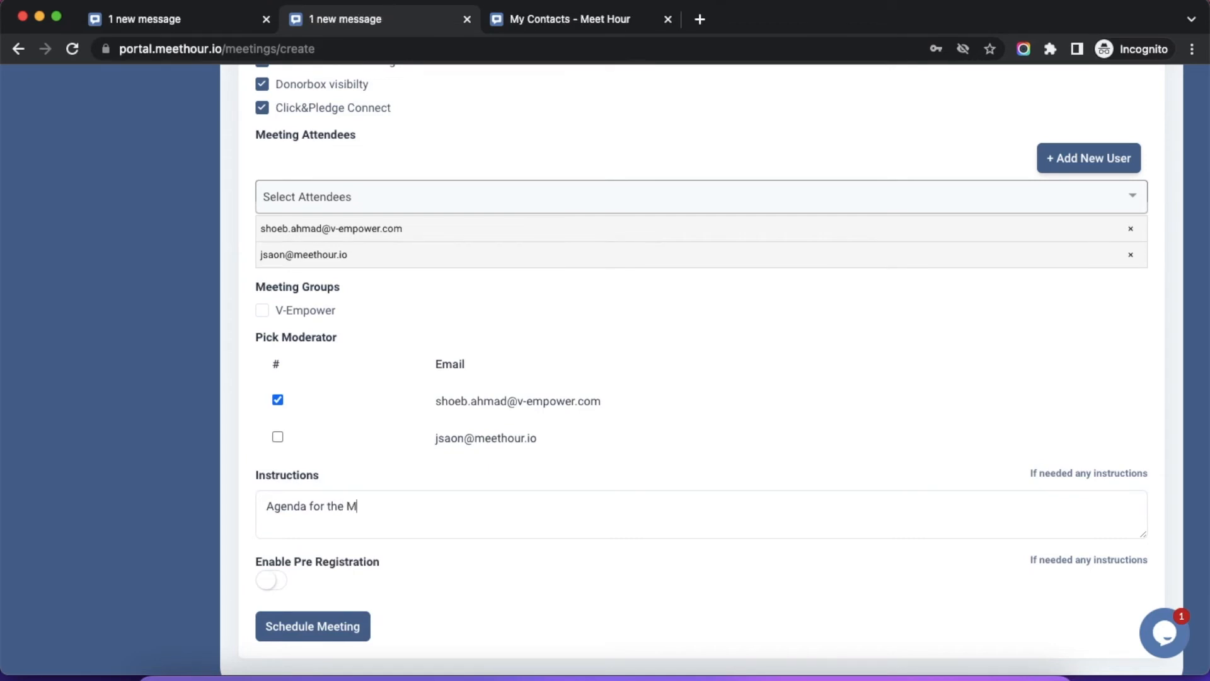
type("eeting")
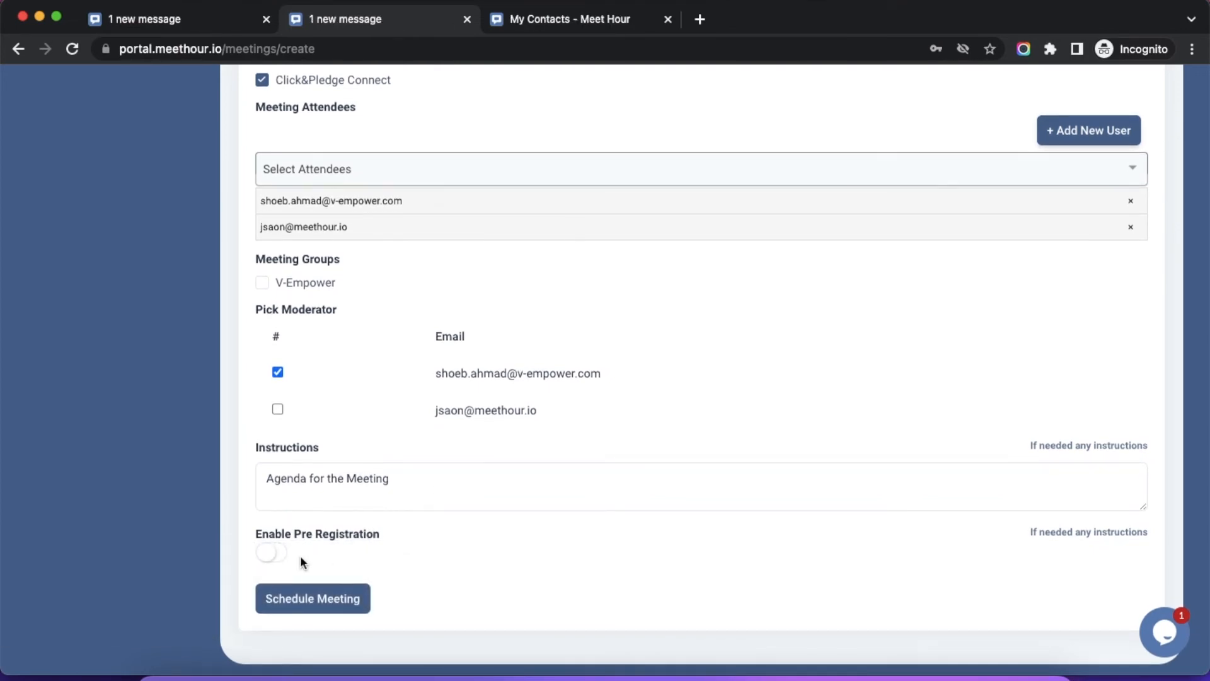
- Enable pre-registration for the Marketing Team Call and schedule the meeting
left_click(271, 552)
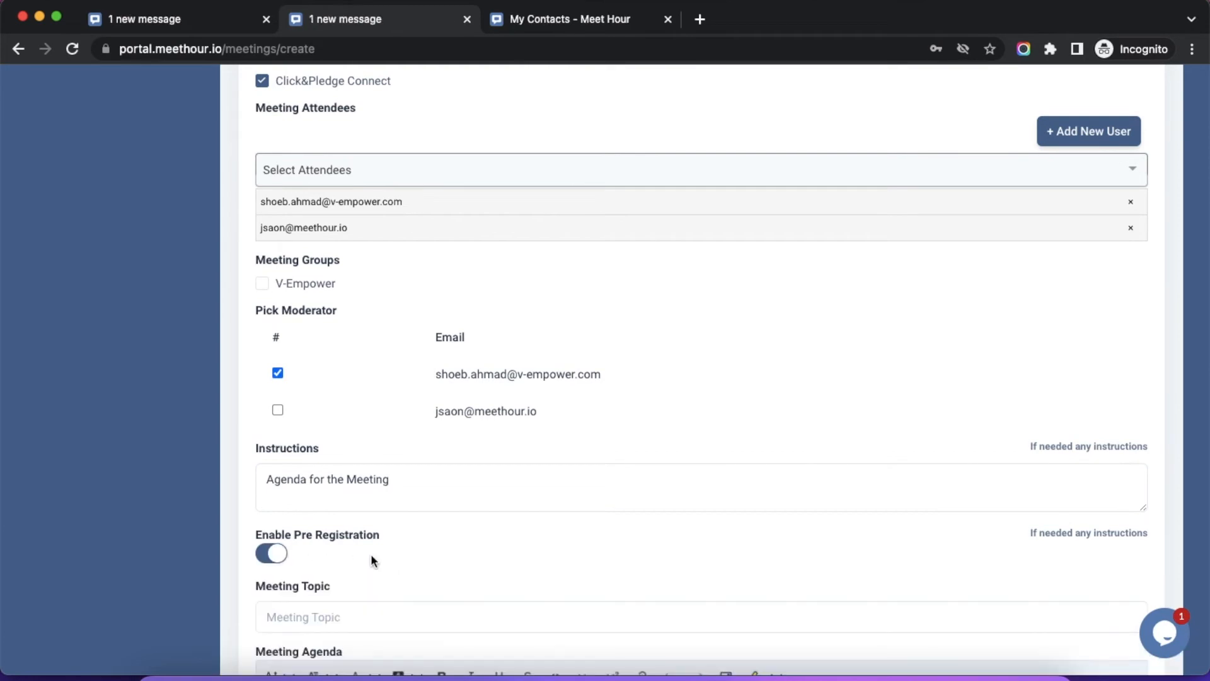
scroll("down", 3)
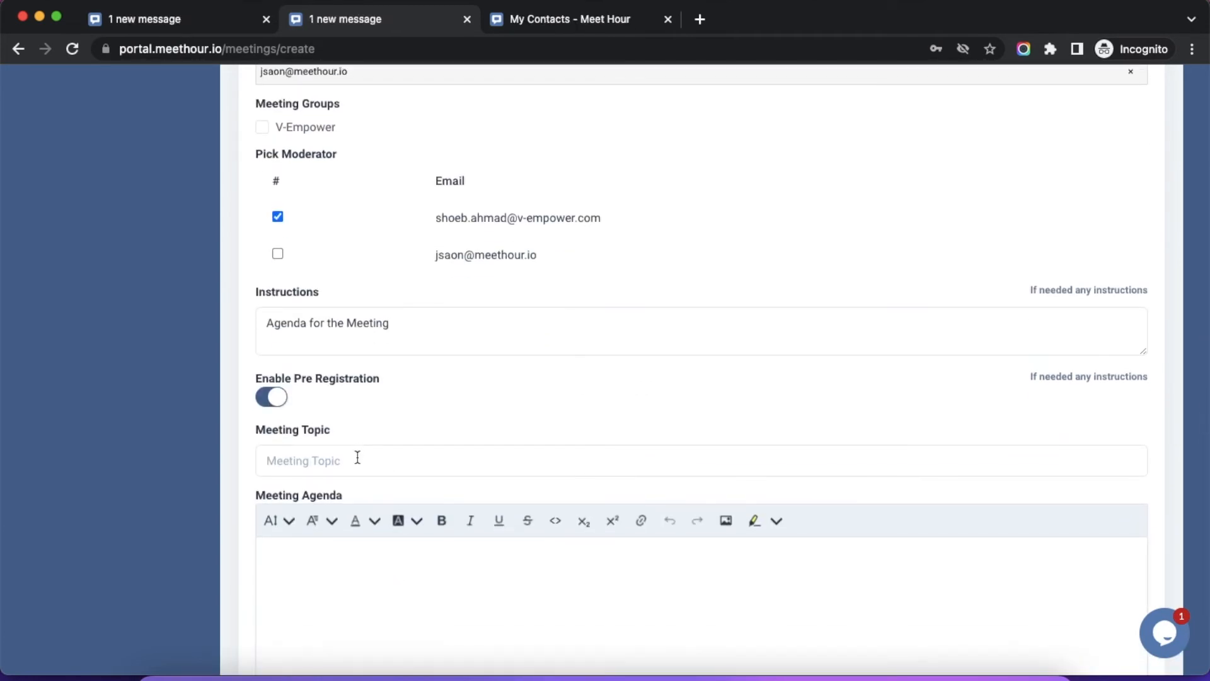
scroll("down", 3)
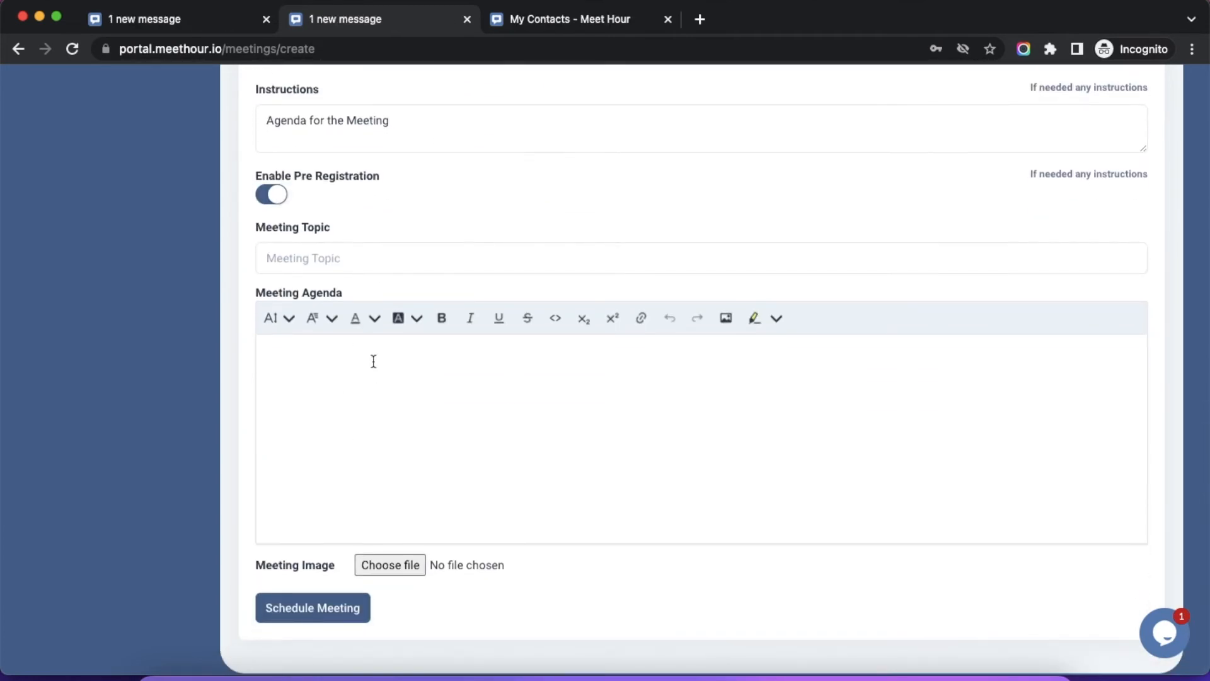
mouse_move(420, 403)
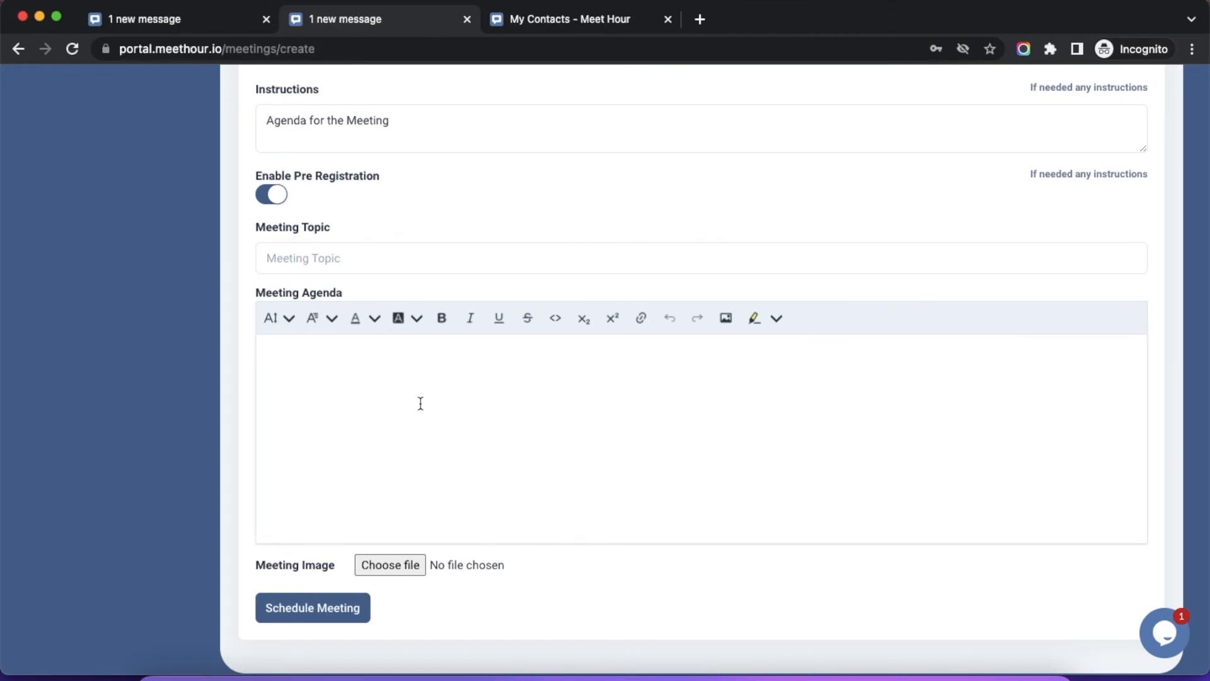
scroll("down", 3)
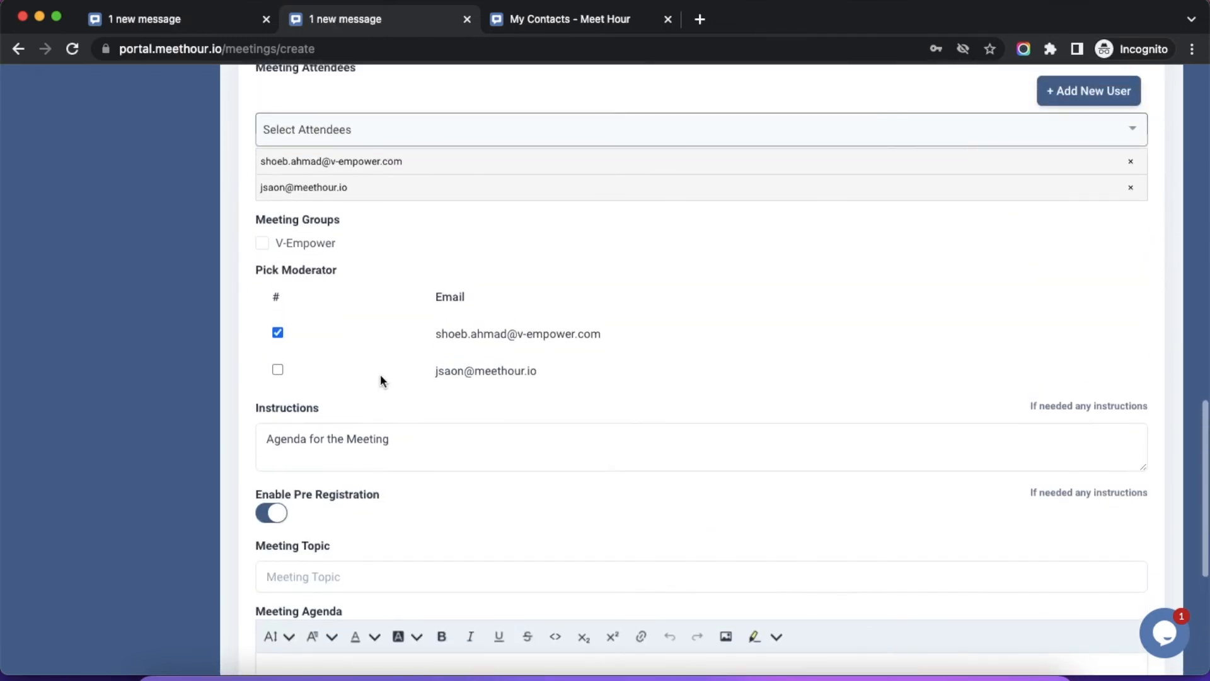
mouse_move(490, 366)
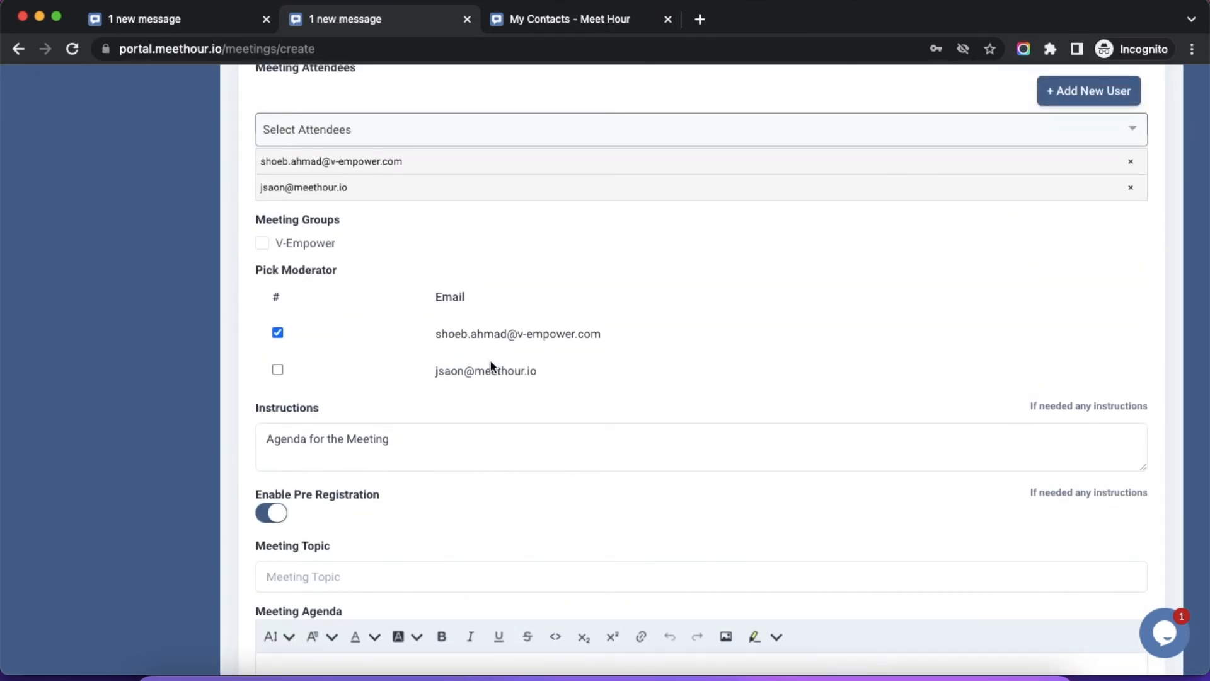
scroll("down", 3)
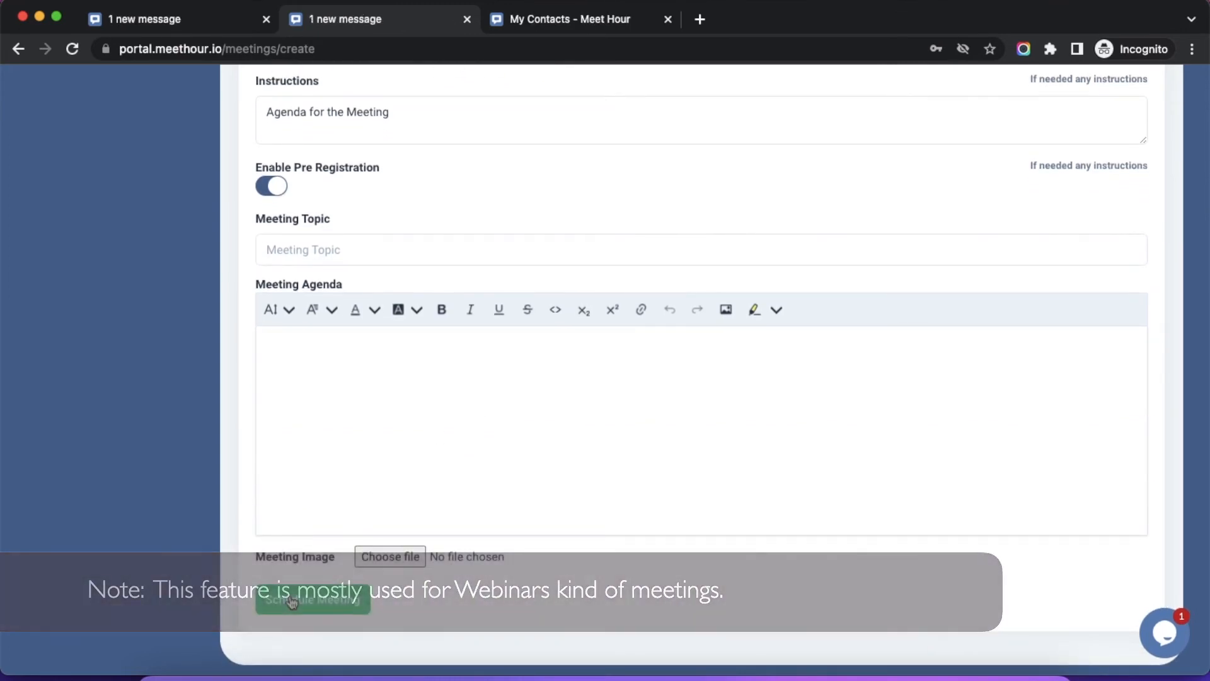
left_click(312, 600)
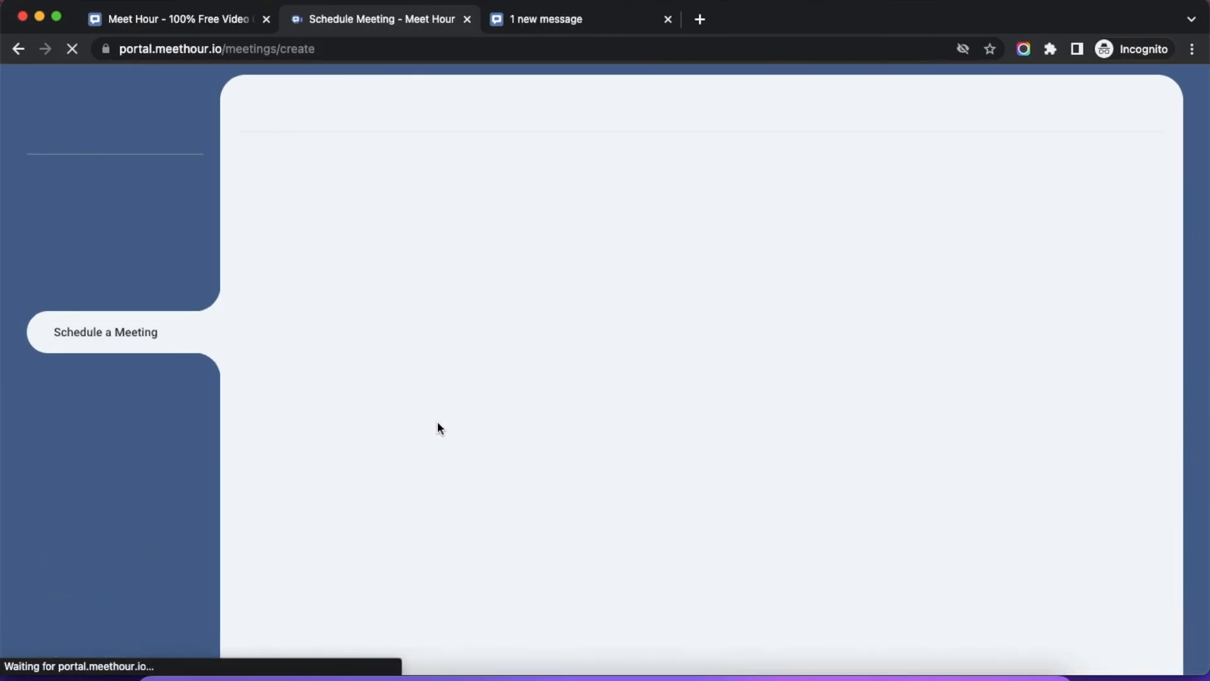